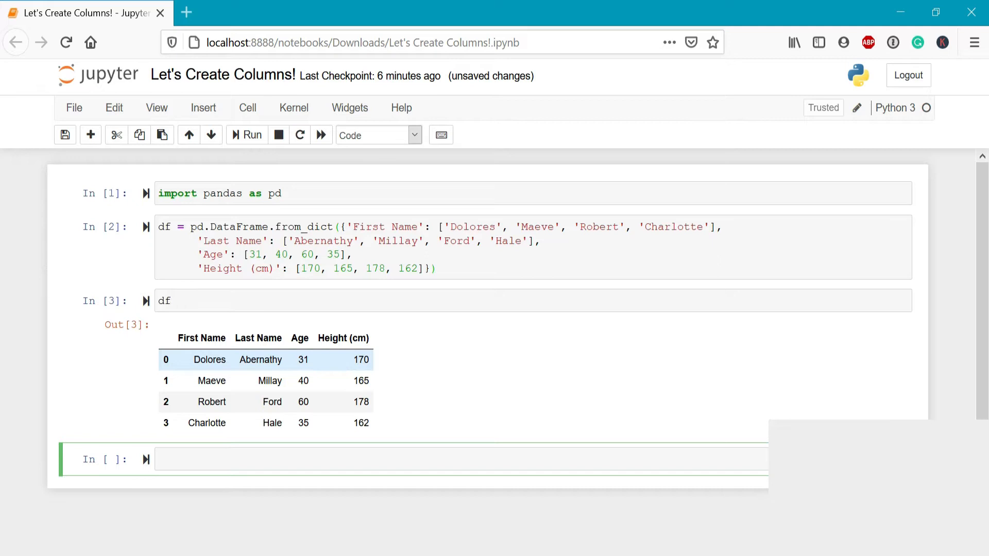
pyautogui.moveTo(214, 383)
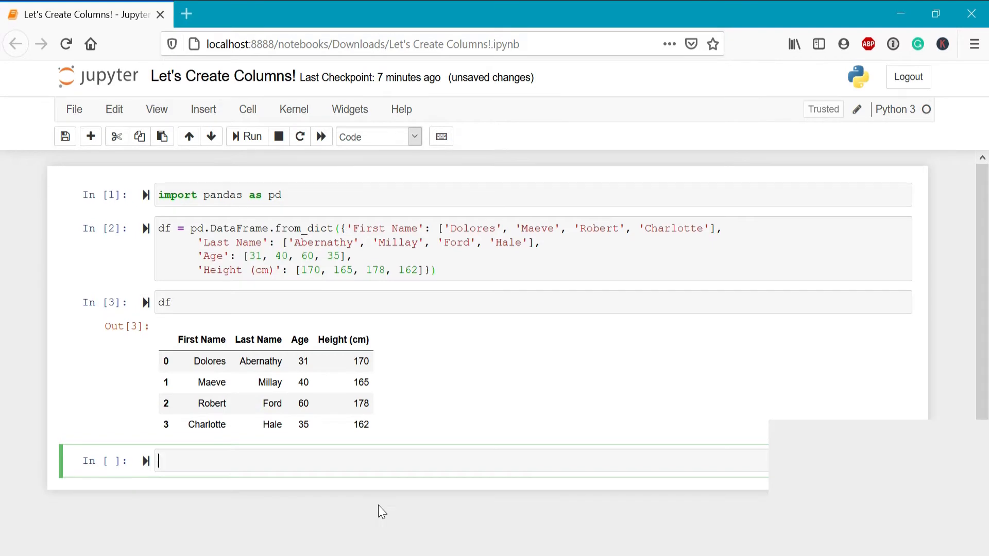
# - Add a Show column set to 'Westworld' for all four rows and display df
pyautogui.write("df['Sho']")
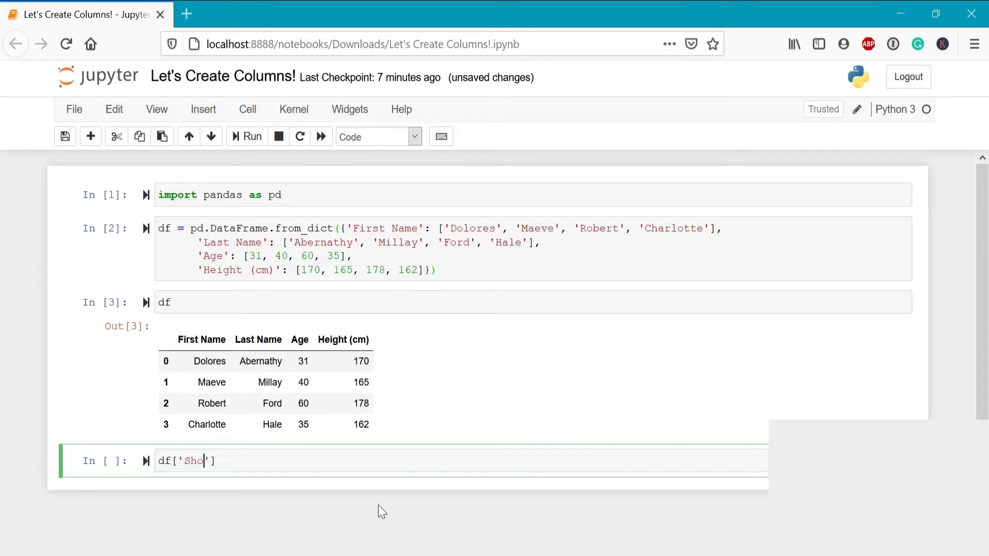
pyautogui.write("w'] = 'Westworld'")
pyautogui.write('df')
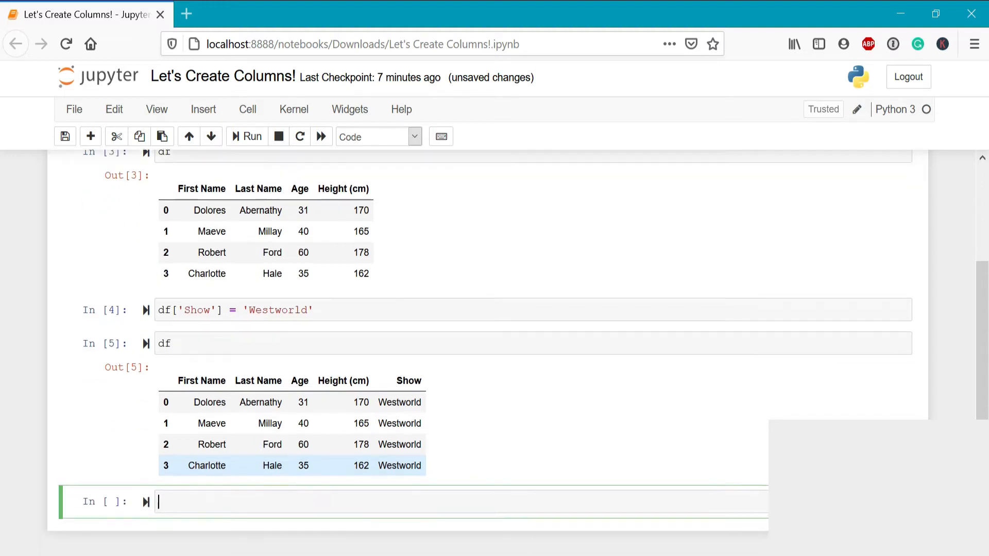
pyautogui.scroll(-3)
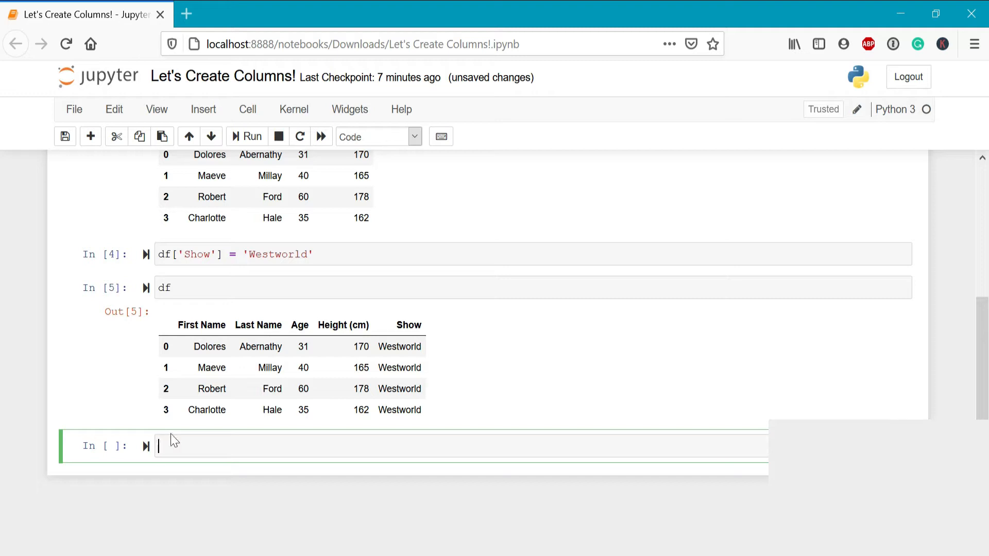
# - Add a Number column with values [1, 2, 3, 4] and display df
pyautogui.write('df')
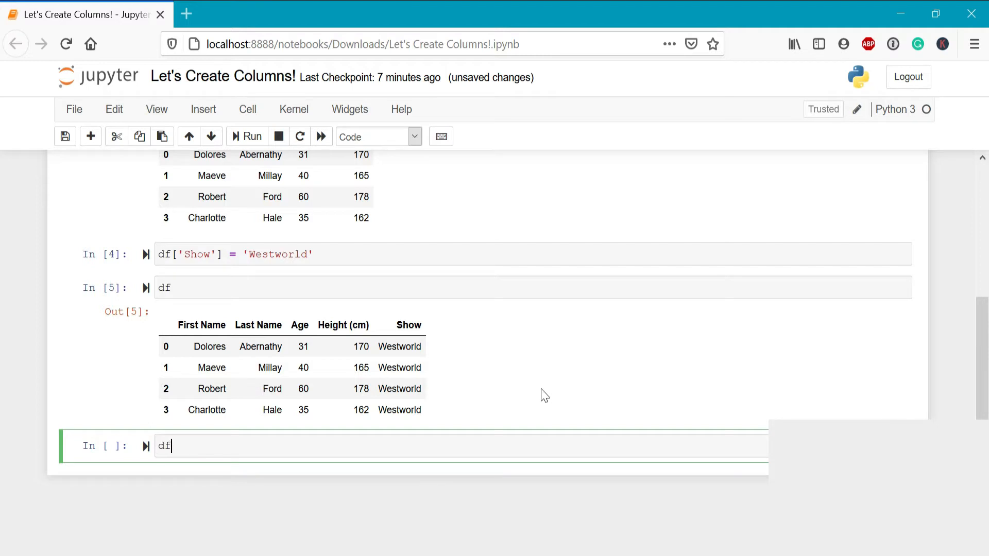
pyautogui.write("['Number']")
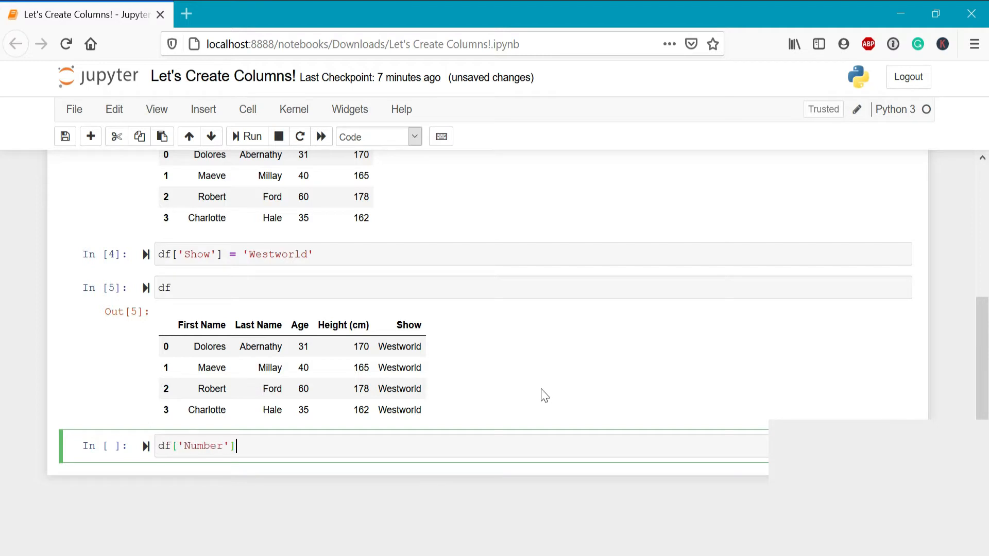
pyautogui.write('=')
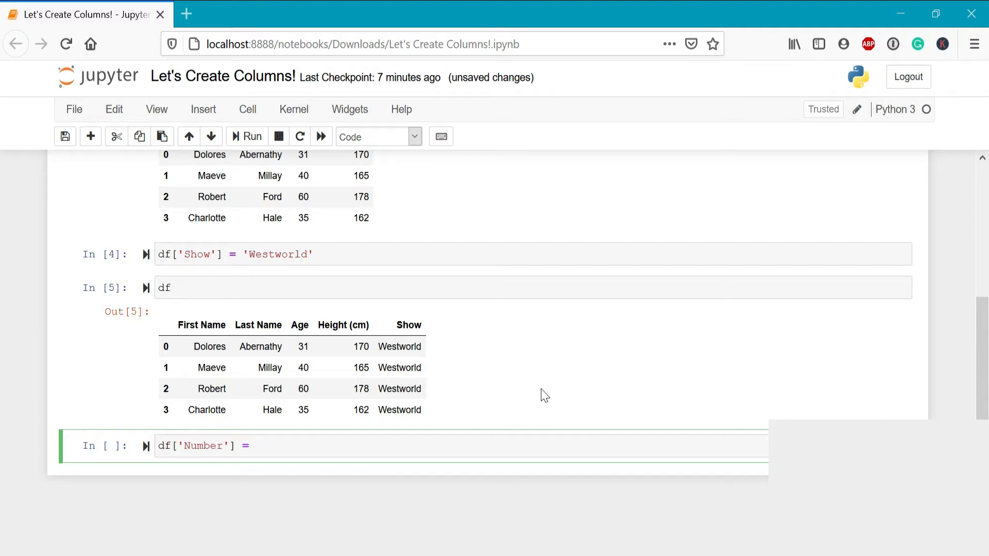
pyautogui.write('[1')
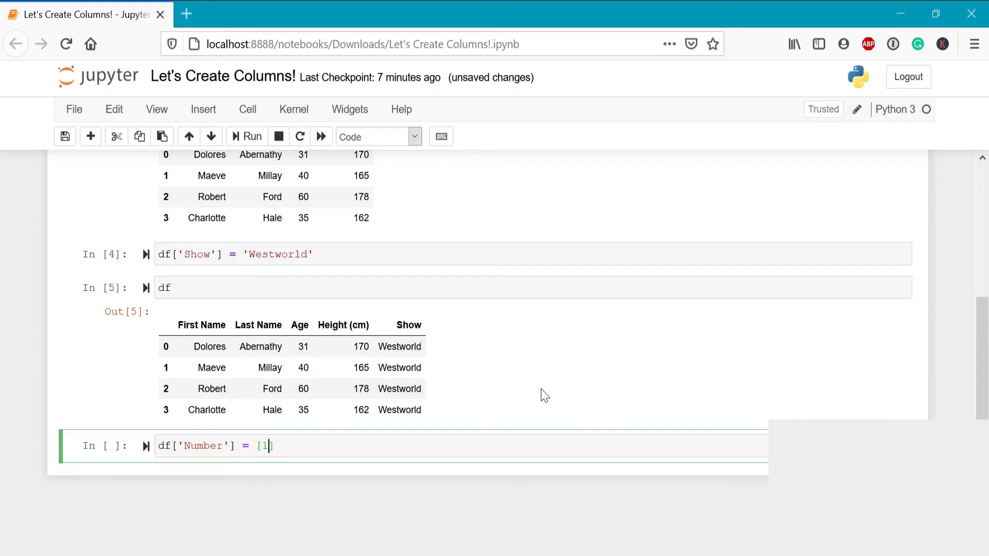
pyautogui.write(',2,3,4')
pyautogui.write('df')
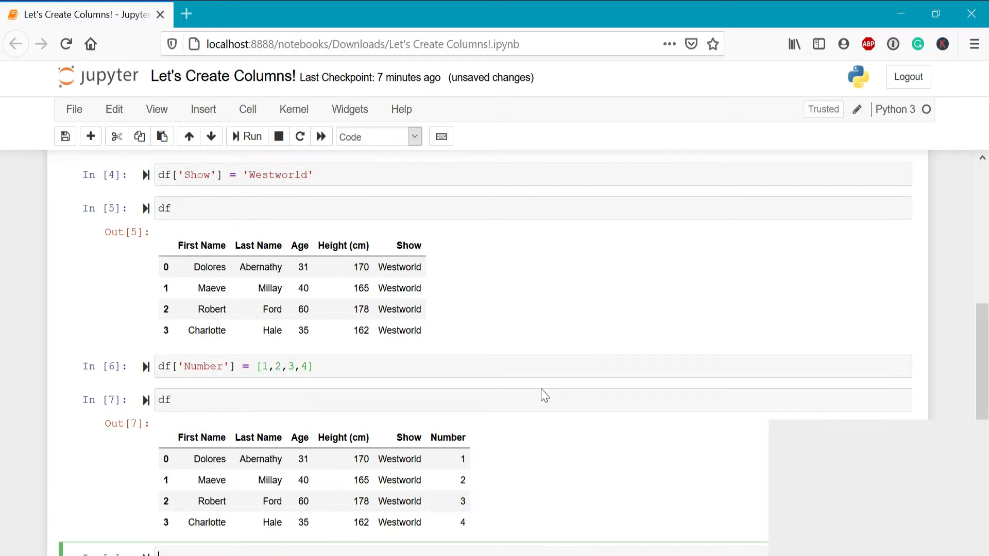
pyautogui.scroll(-3)
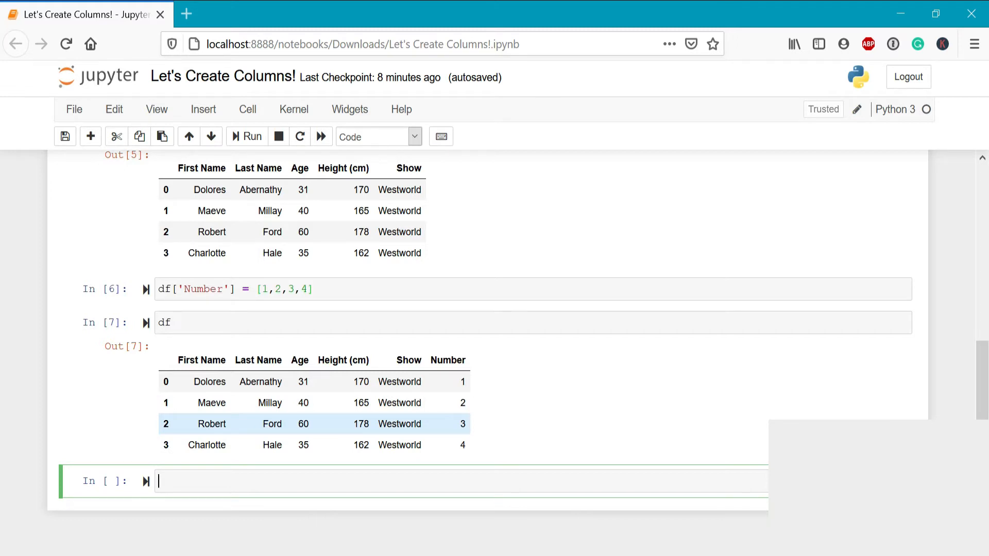
pyautogui.moveTo(353, 435)
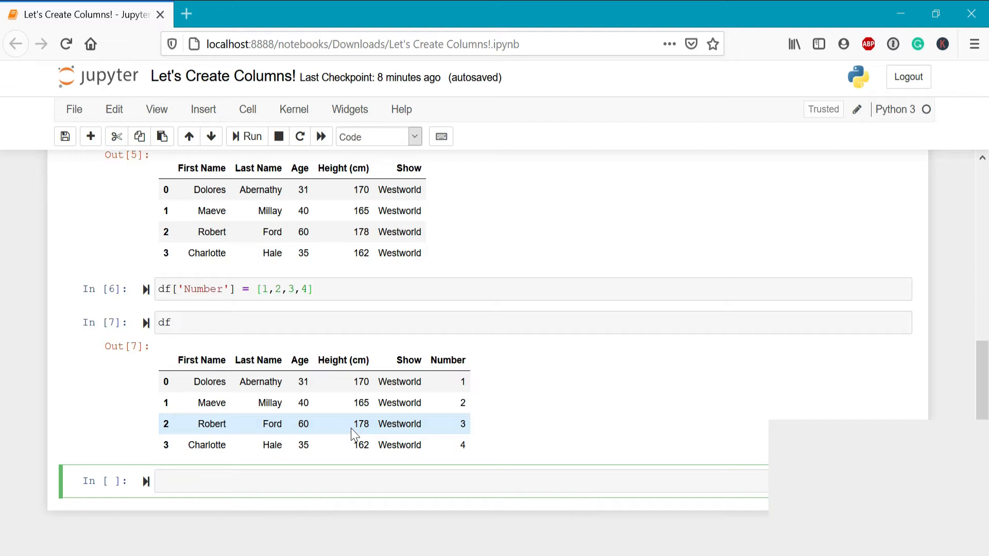
# - Add a Height (in) column as Height (cm) divided by 2.54 and display df
pyautogui.write("df['H']")
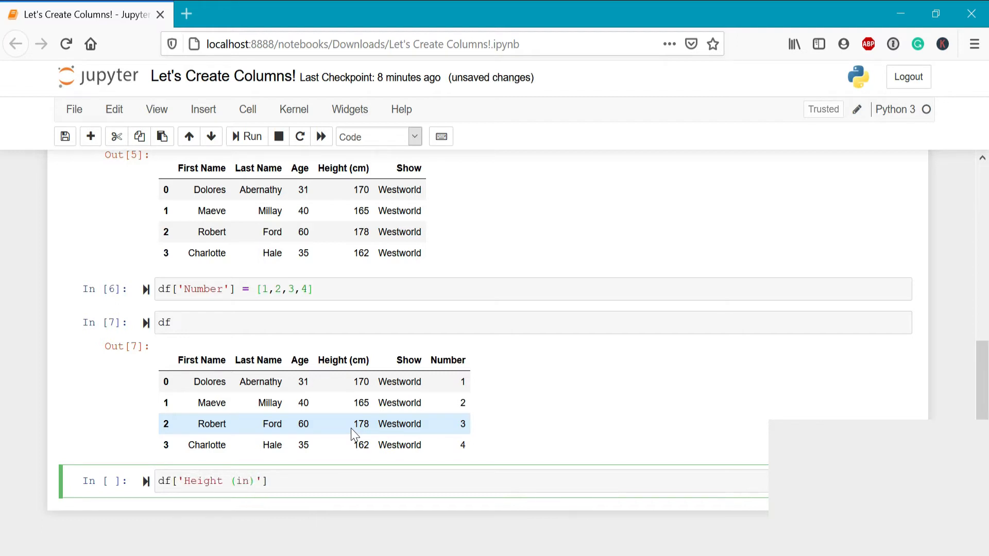
pyautogui.write('=')
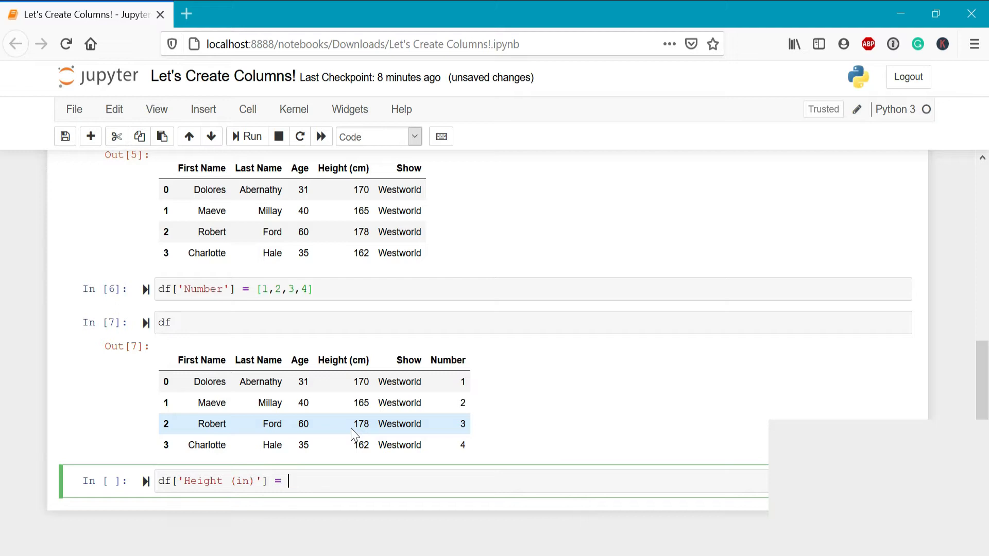
pyautogui.write("df['He']")
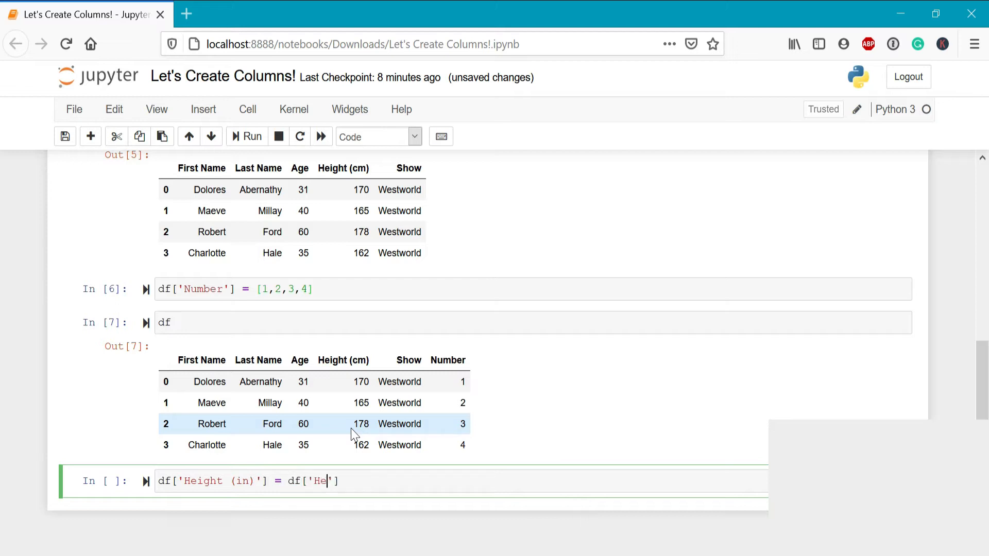
pyautogui.write('ight (cm')
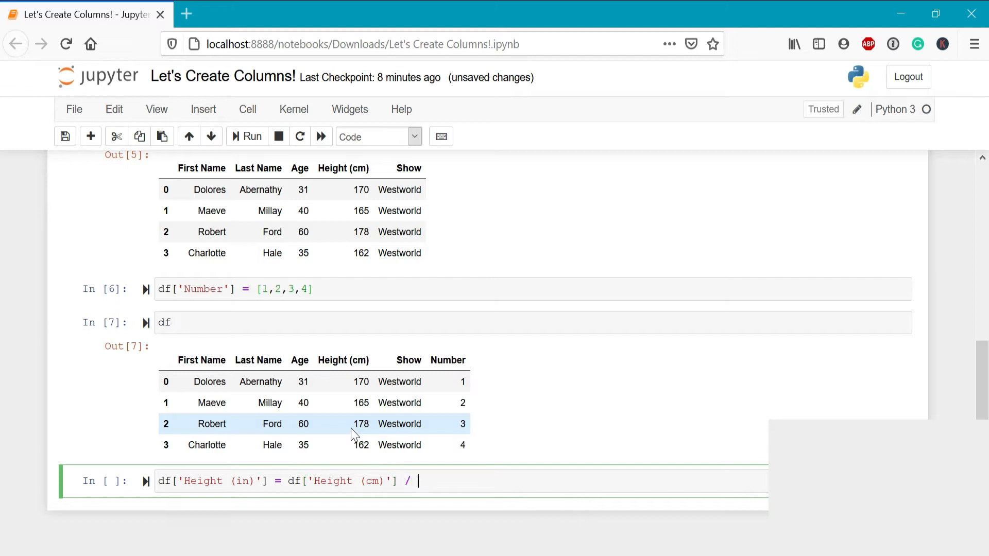
pyautogui.write('2.54')
pyautogui.write('df')
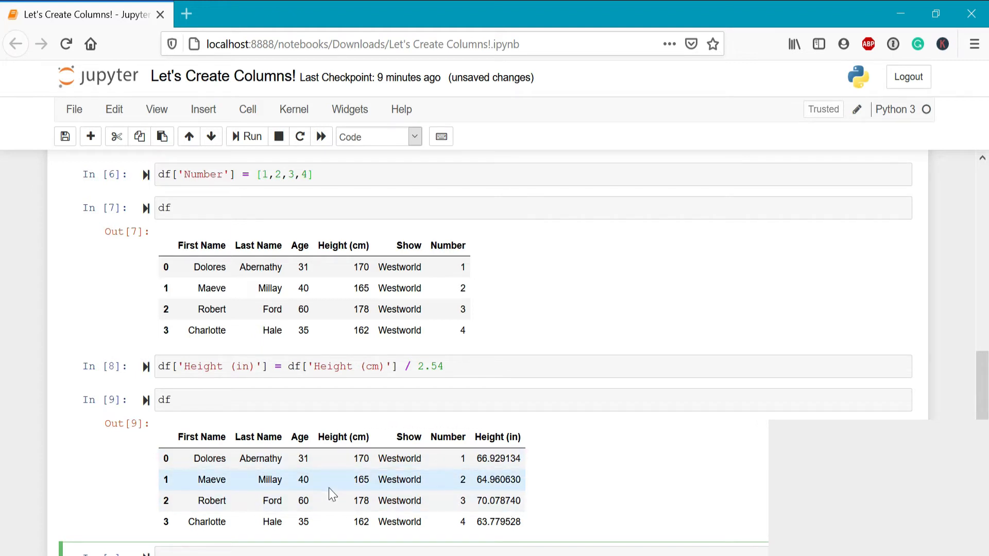
pyautogui.scroll(-3)
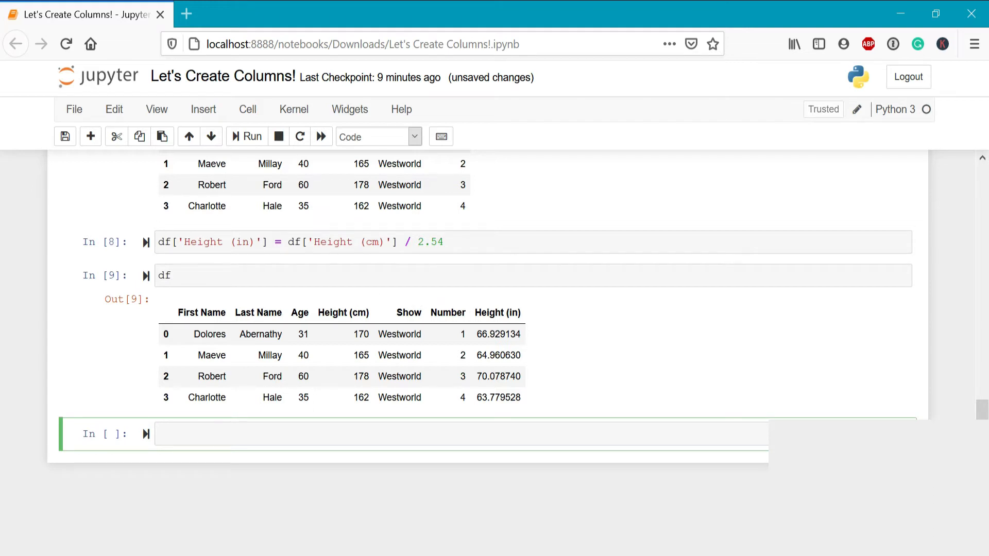
pyautogui.moveTo(448, 330)
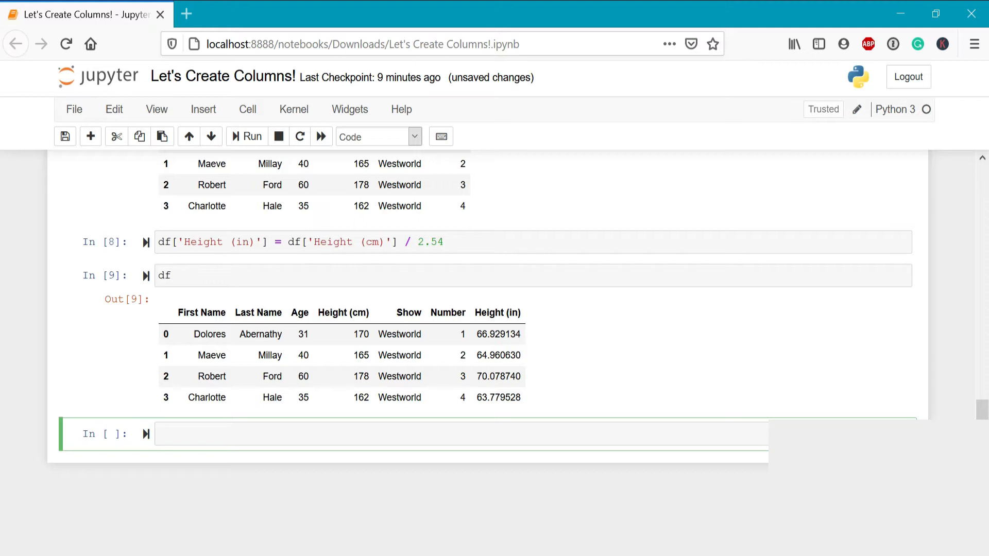
# - Add a Number 2 column as Age plus Number (32, 42, 63, 39) and display df
pyautogui.write("df['Number ']")
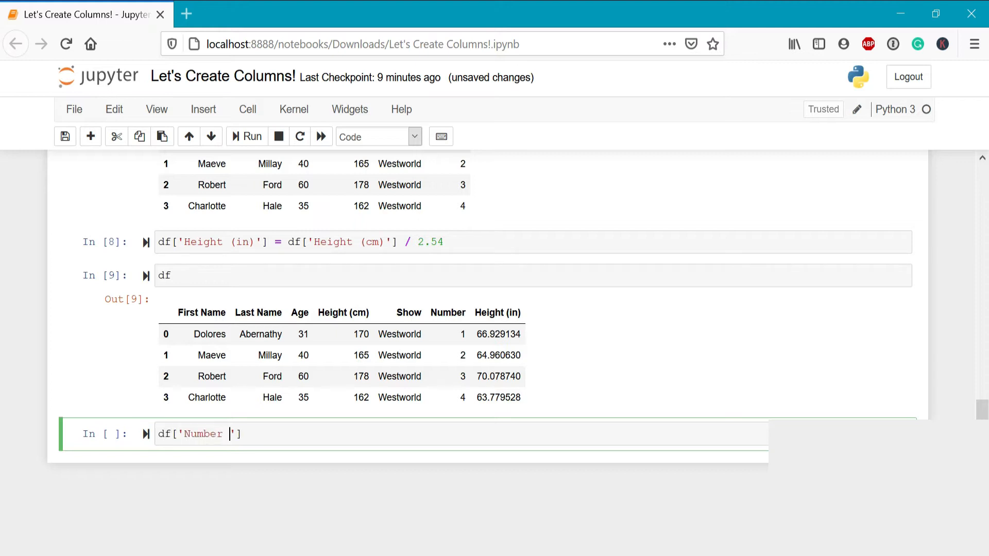
pyautogui.write("2'] =")
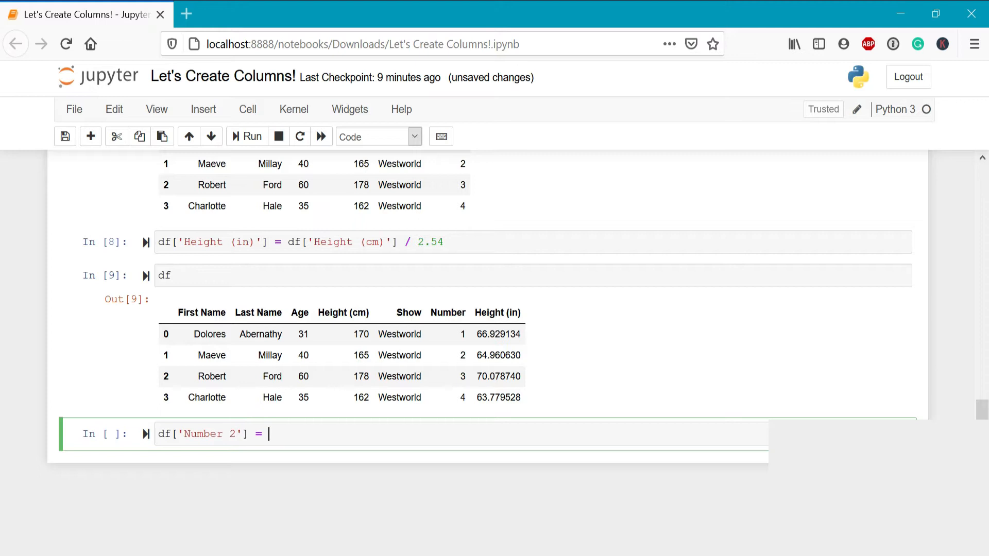
pyautogui.write("df['']")
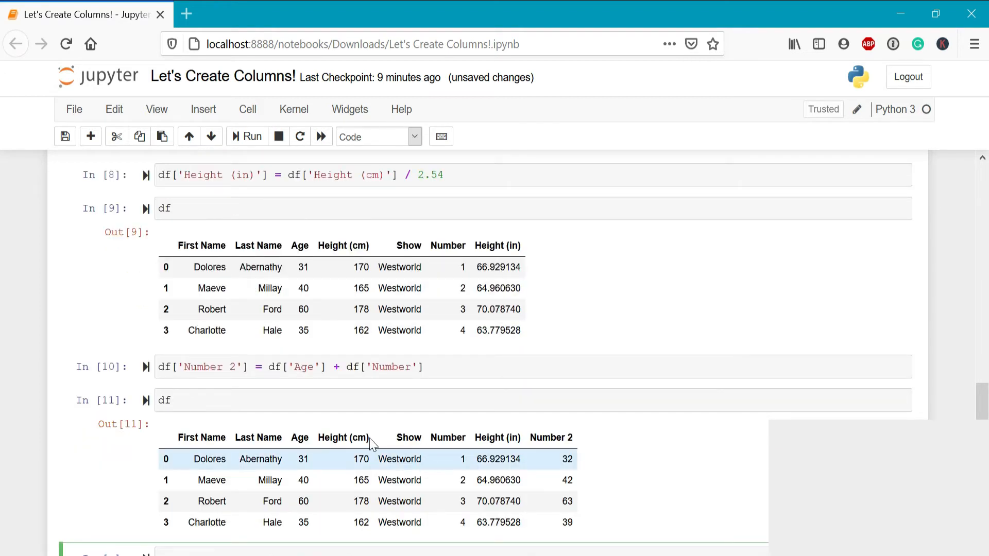
pyautogui.moveTo(577, 466)
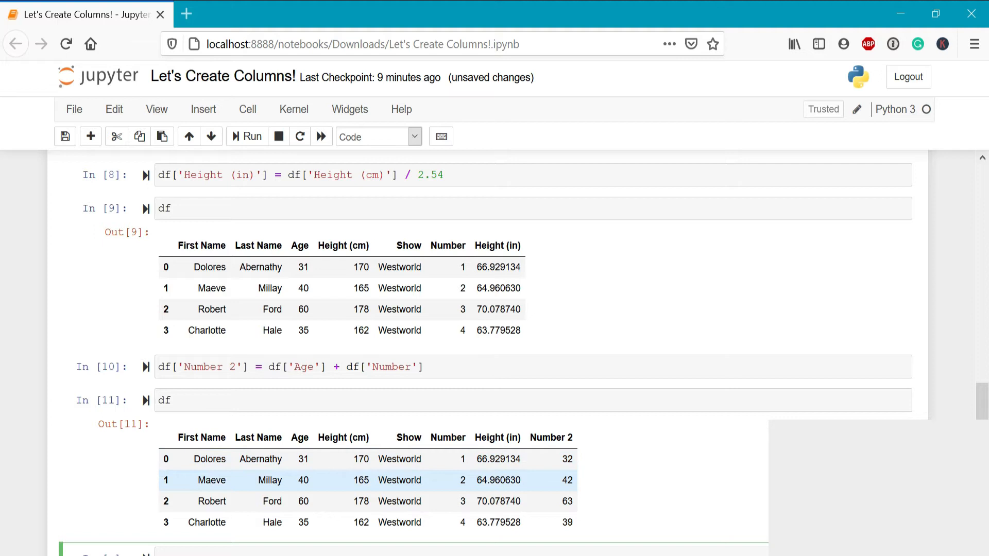
pyautogui.moveTo(594, 494)
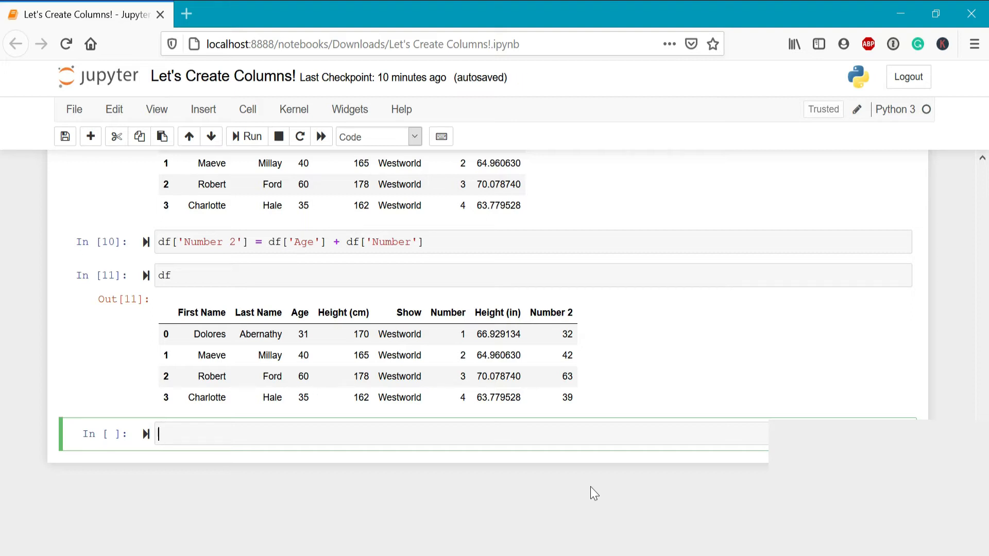
# - Add a Subtract column as Age minus Number (30, 38, 57, 31) and display df
pyautogui.write("df['Subtr']")
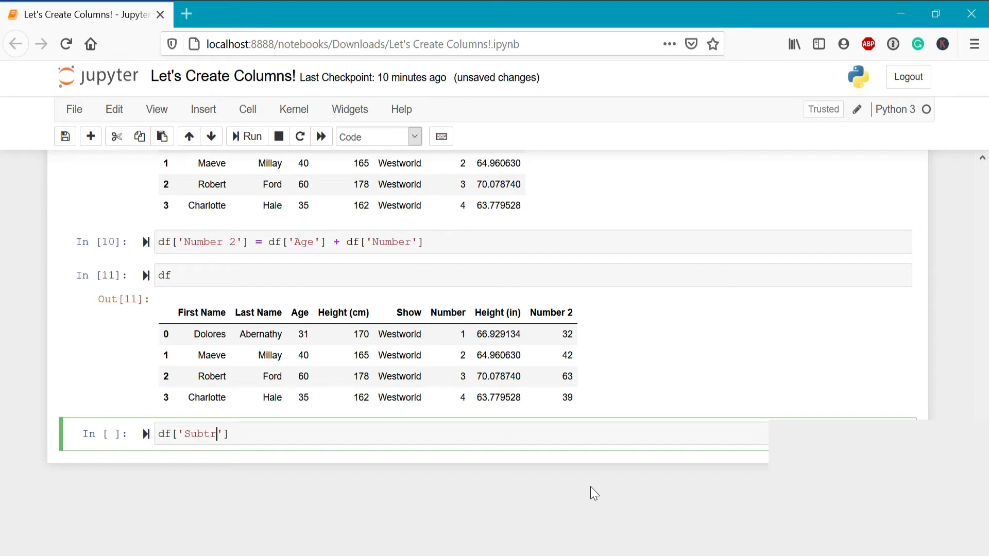
pyautogui.write("act'] =")
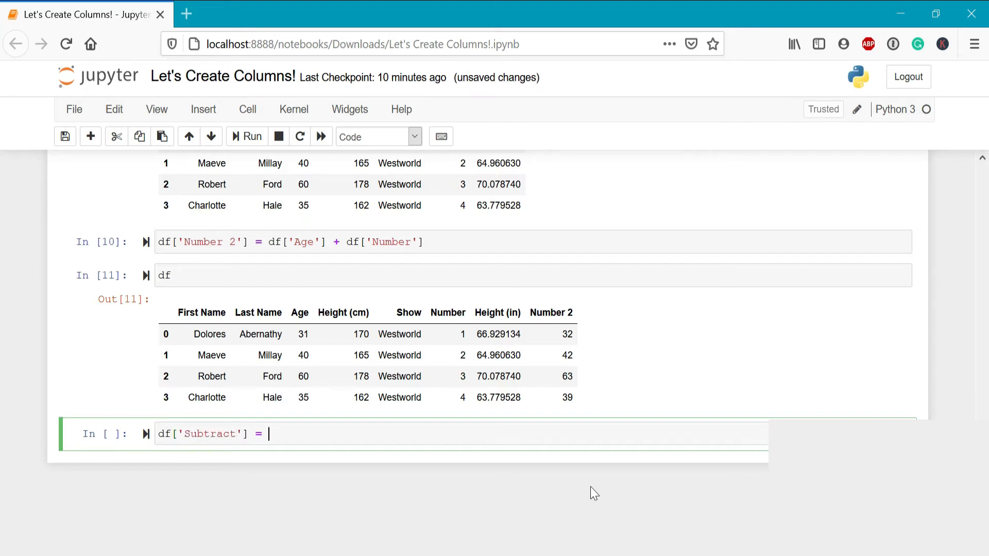
pyautogui.write("df['Age'] -")
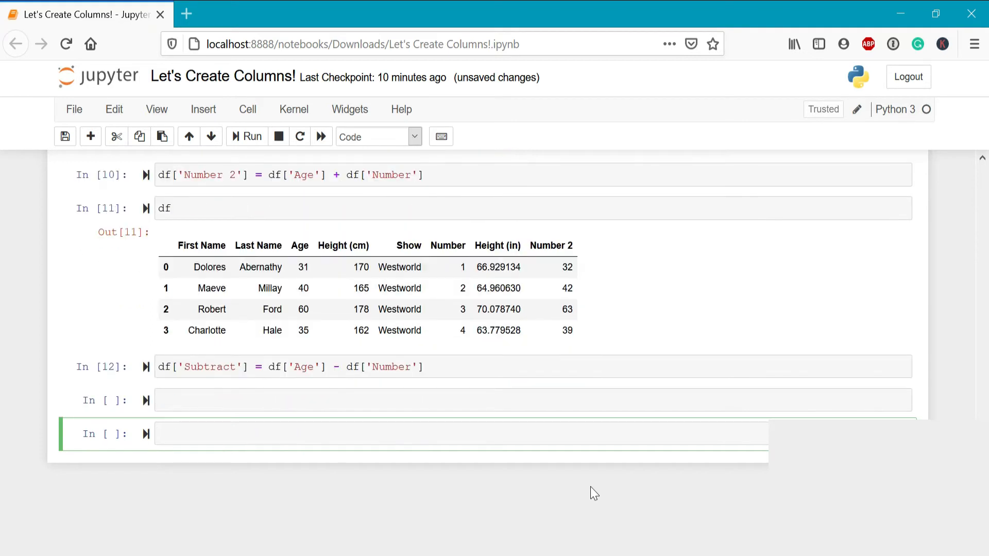
pyautogui.write('df')
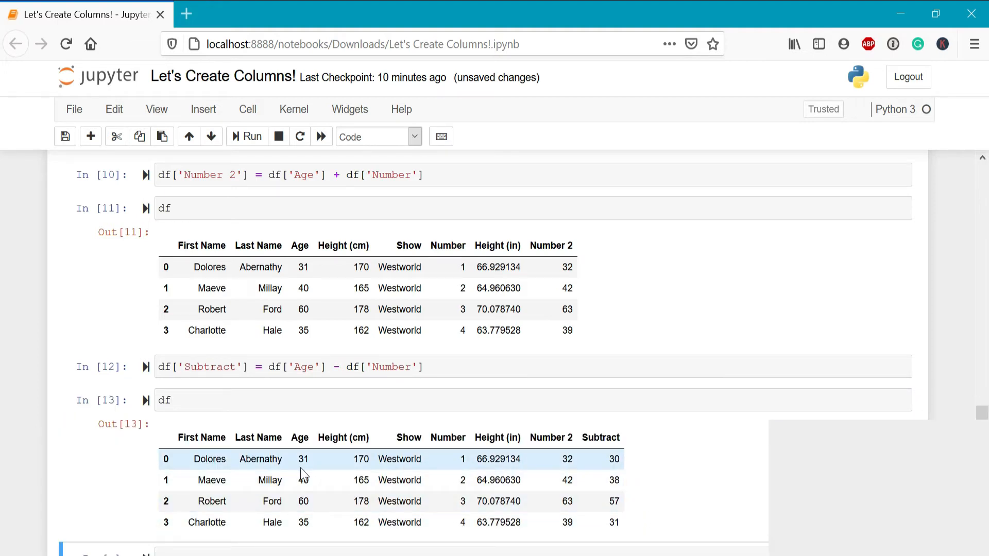
pyautogui.moveTo(302, 470)
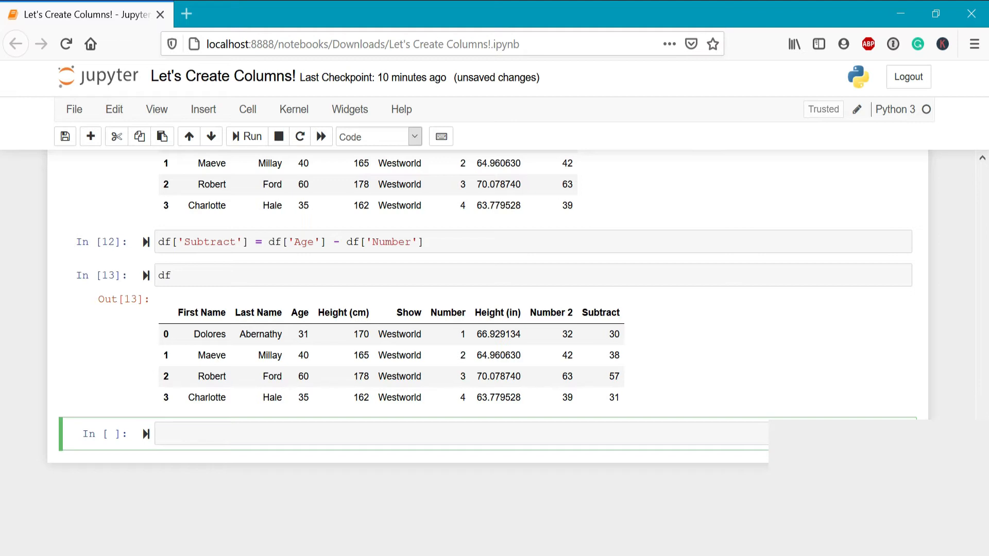
# - Add a Gender column with ['Female', 'Female', 'Male', 'Female'] and display df
pyautogui.write("df['Gender'] =")
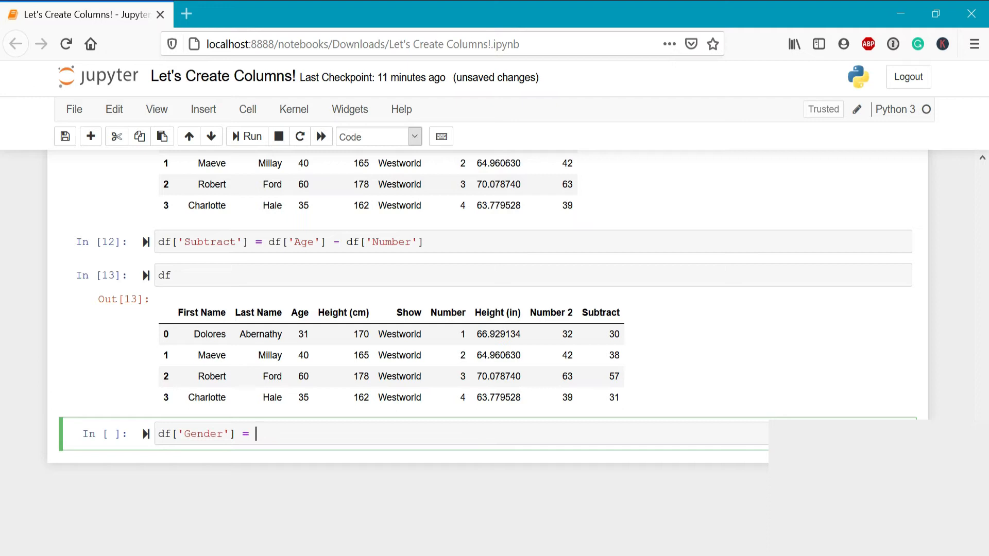
pyautogui.write("['Female',")
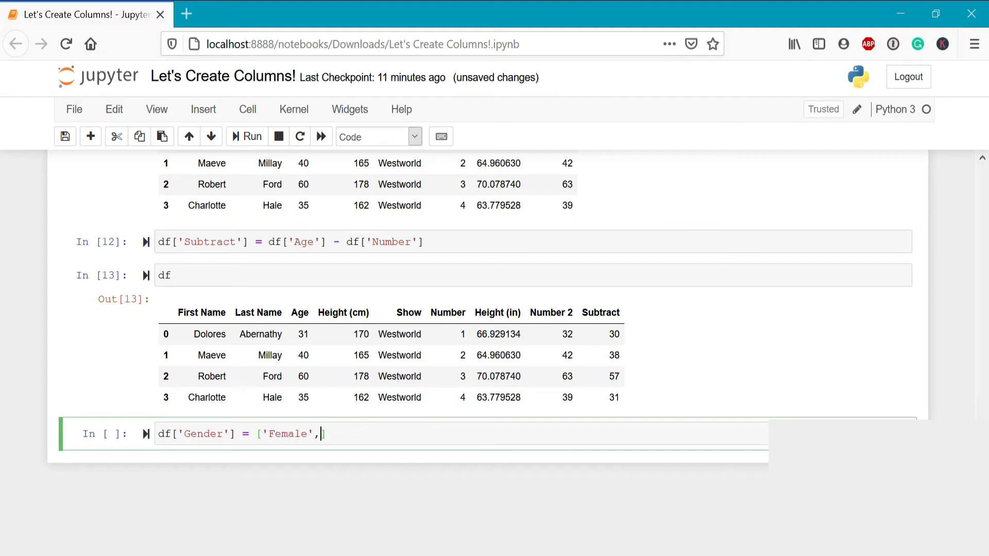
pyautogui.write("'Female', 'Male', '")
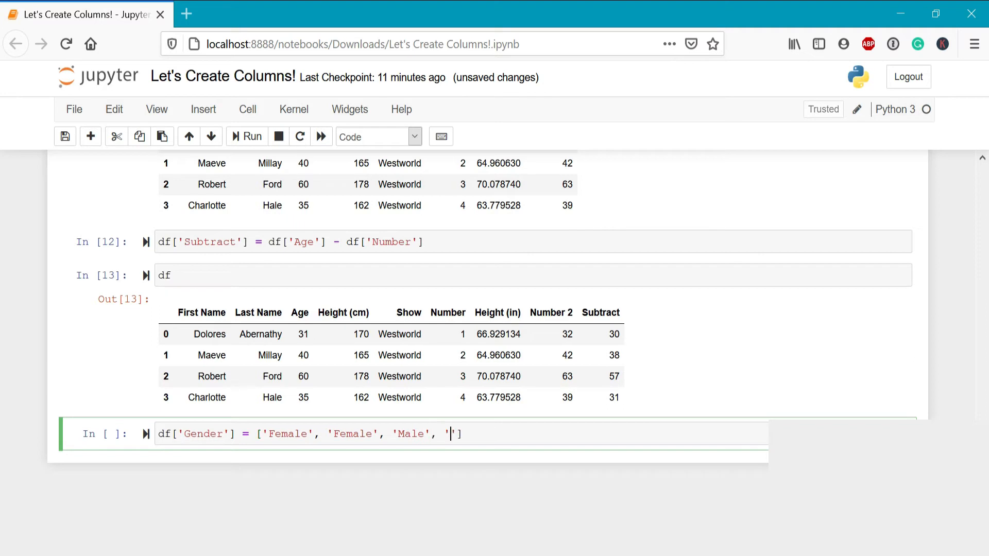
pyautogui.write('Female')
pyautogui.write('df')
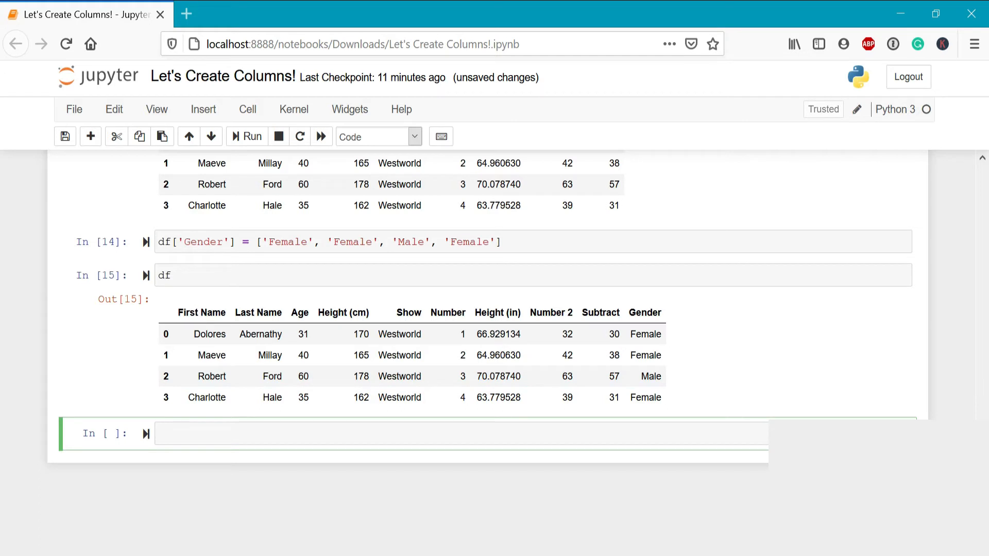
pyautogui.moveTo(267, 334)
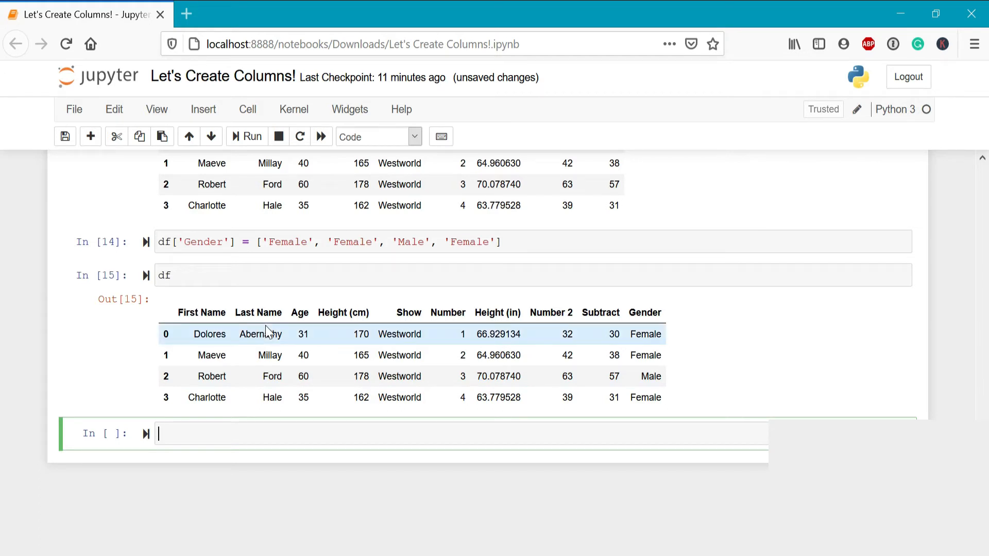
# - Add a Name column joining First Name and Last Name with a space, e.g. Dolores Abernathy
pyautogui.write('df')
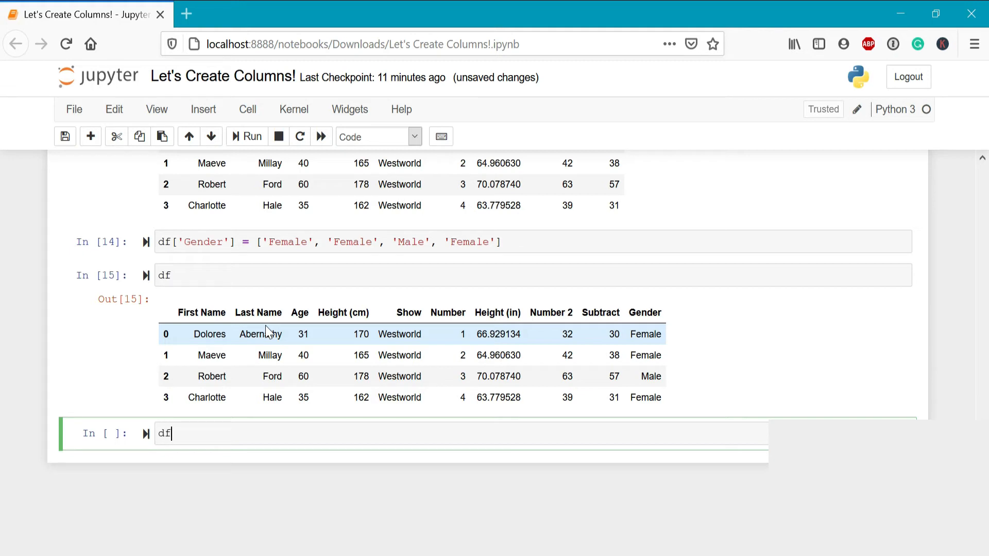
pyautogui.write("['Name'] =")
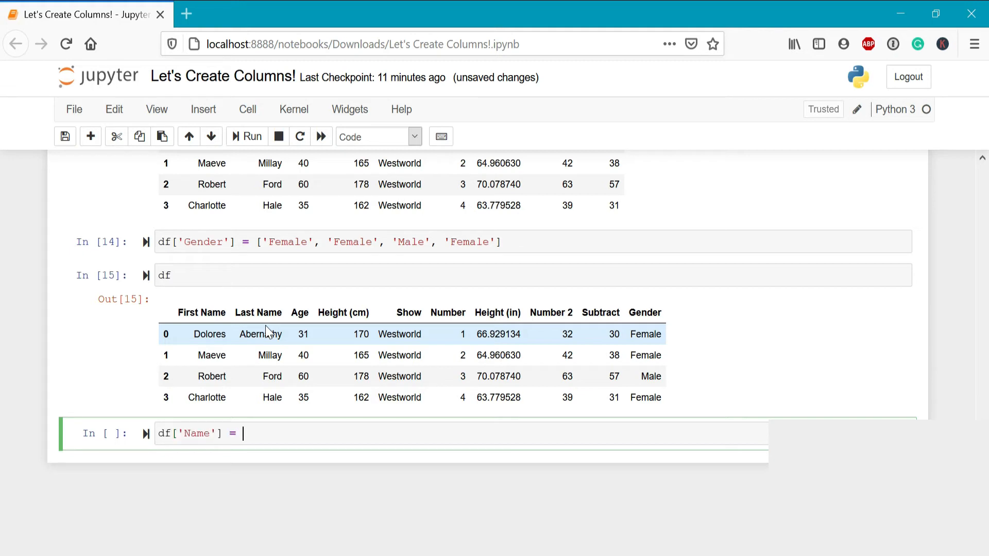
pyautogui.write("df['First']")
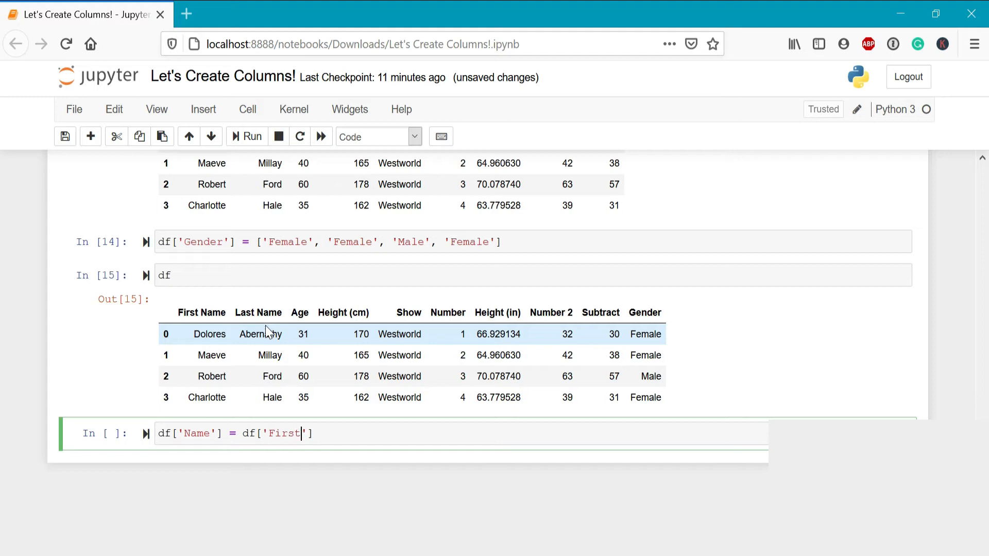
pyautogui.write('Name')
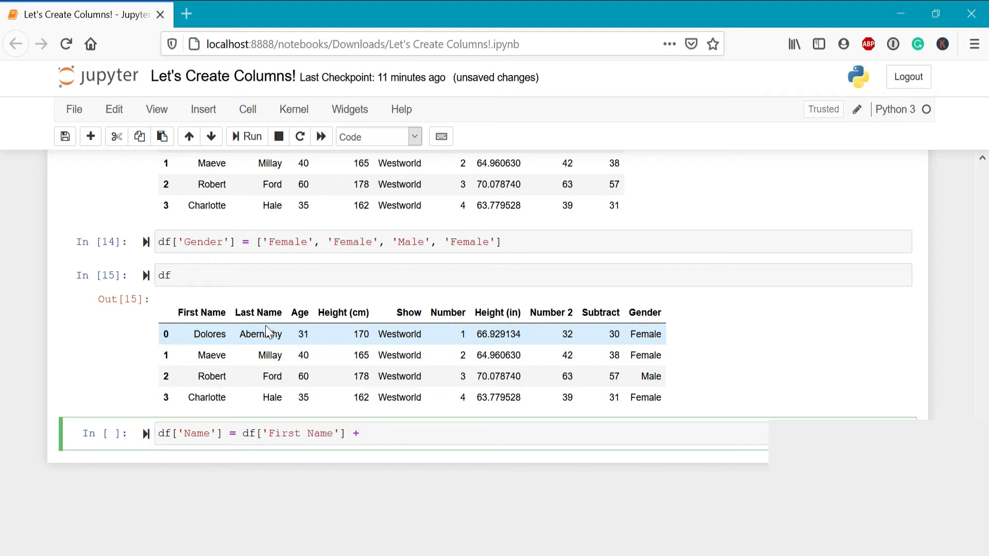
pyautogui.write("' '")
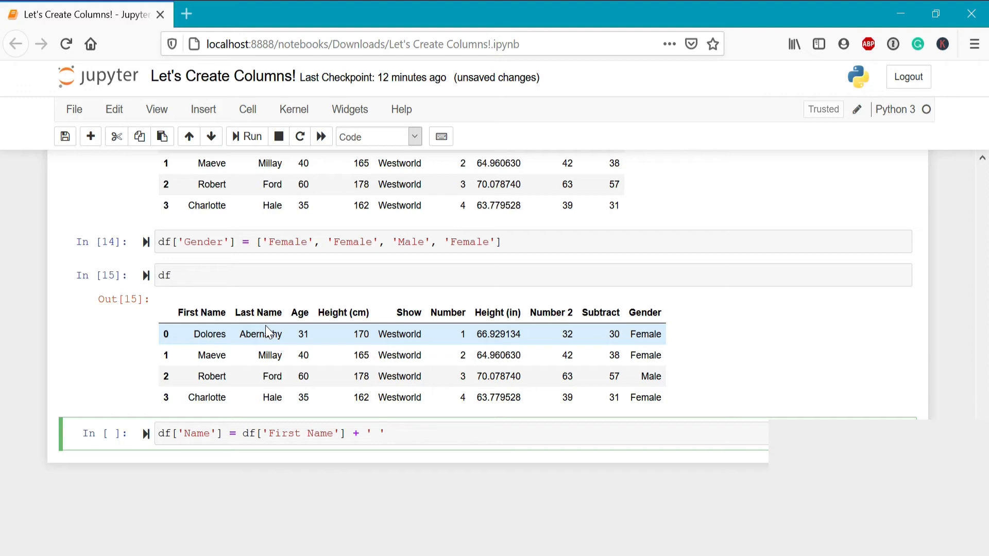
pyautogui.write('+ df')
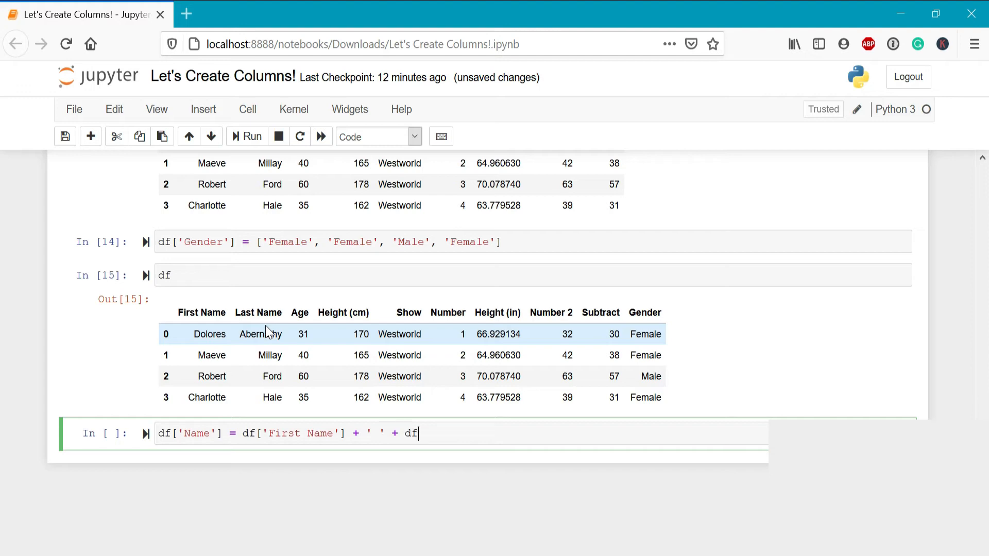
pyautogui.write("['Last Name']")
pyautogui.write('df')
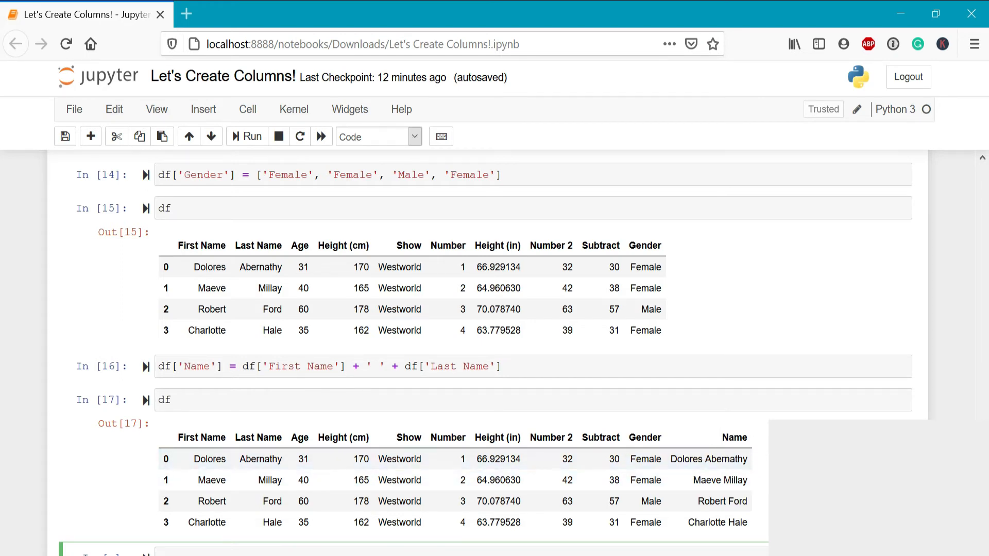
pyautogui.scroll(-3)
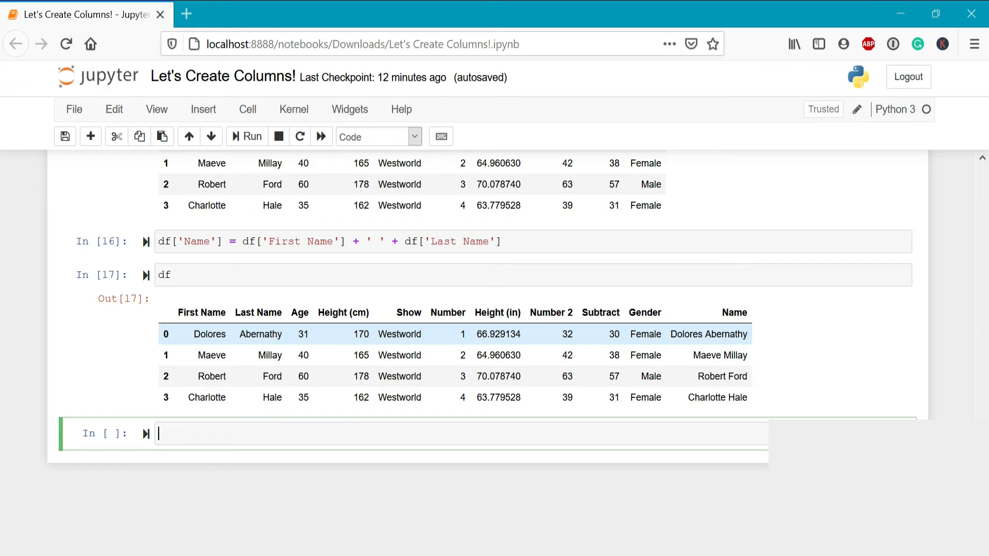
# - Run df['Name'].str.split(' ') to get first/last lists like [Dolores, Abernathy]
pyautogui.write("df['Name']")
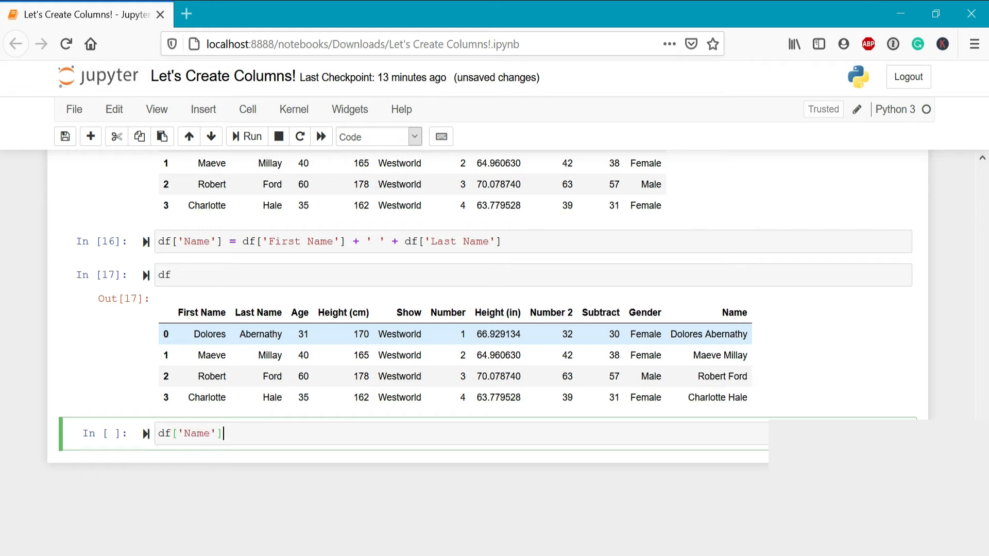
pyautogui.write('.str')
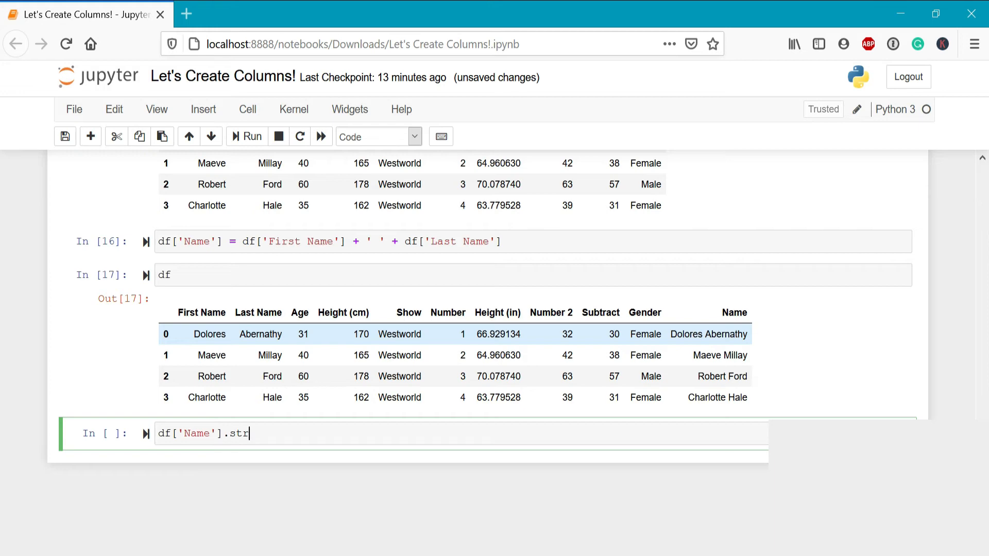
pyautogui.write('s')
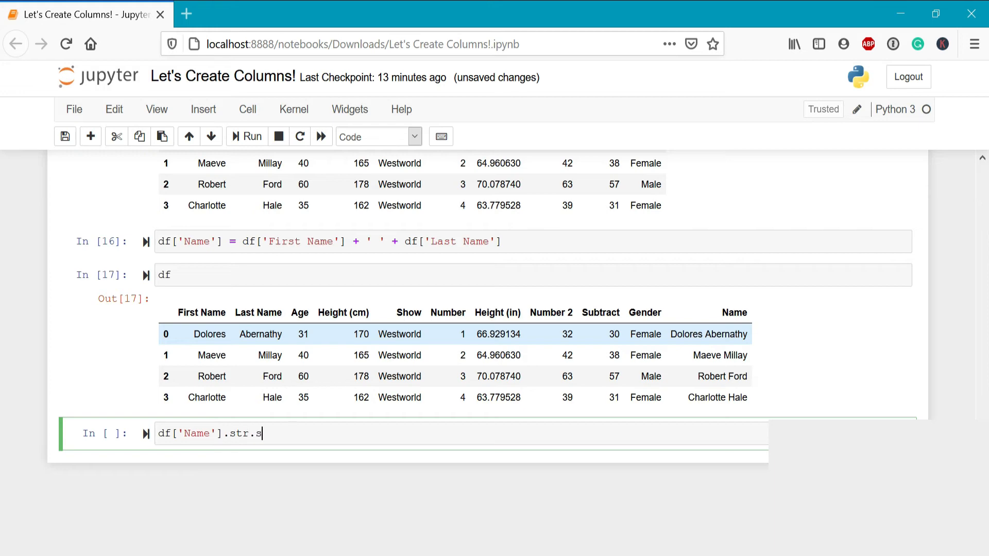
pyautogui.write("plit(' ')")
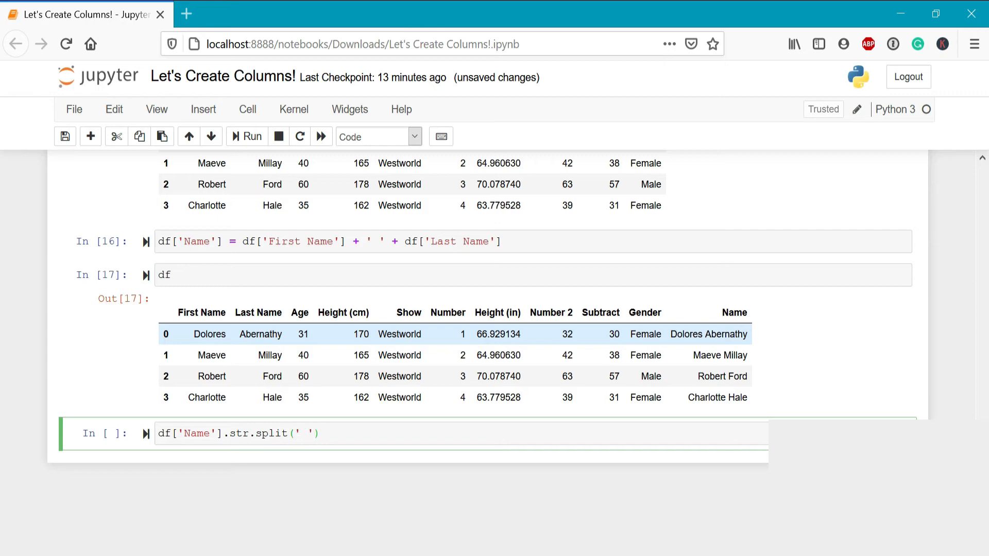
pyautogui.write(',')
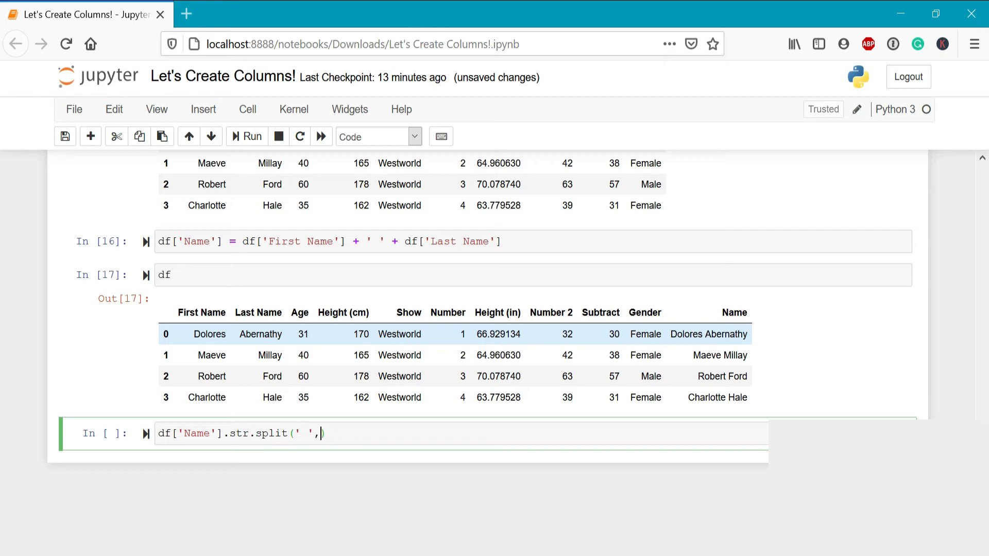
pyautogui.press('Backspace')
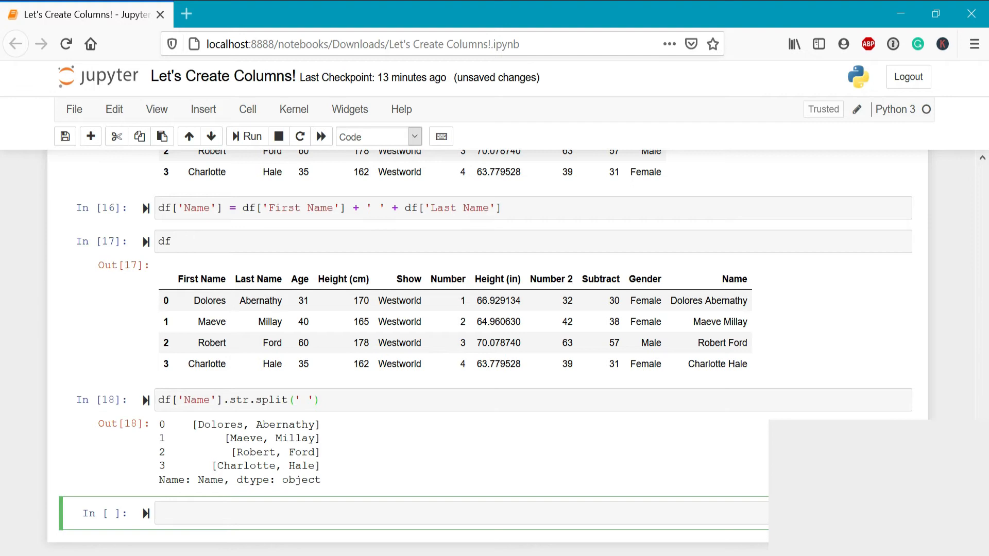
pyautogui.moveTo(400, 442)
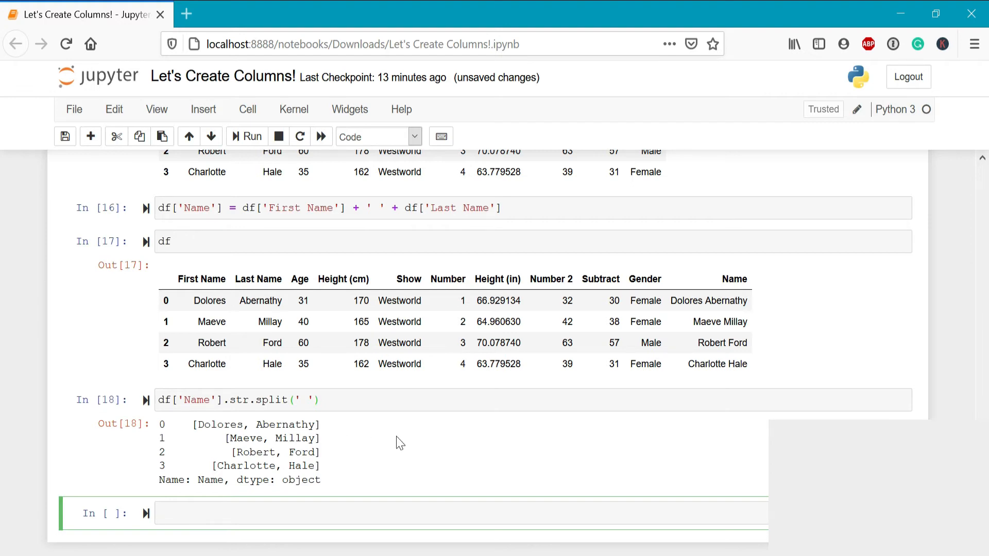
# - Add expand=True to the split so it returns a two-column first/last name table
pyautogui.scroll(-3)
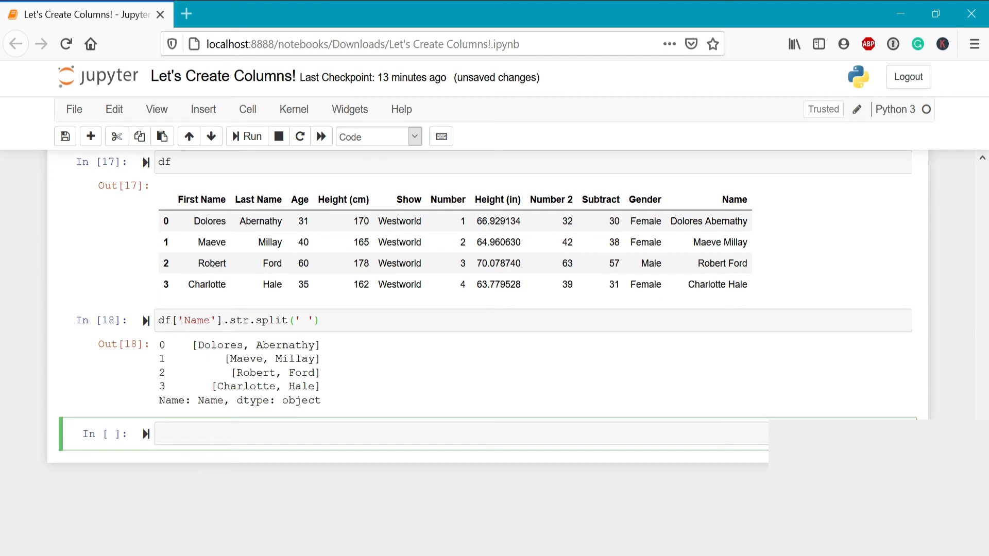
pyautogui.click(311, 319)
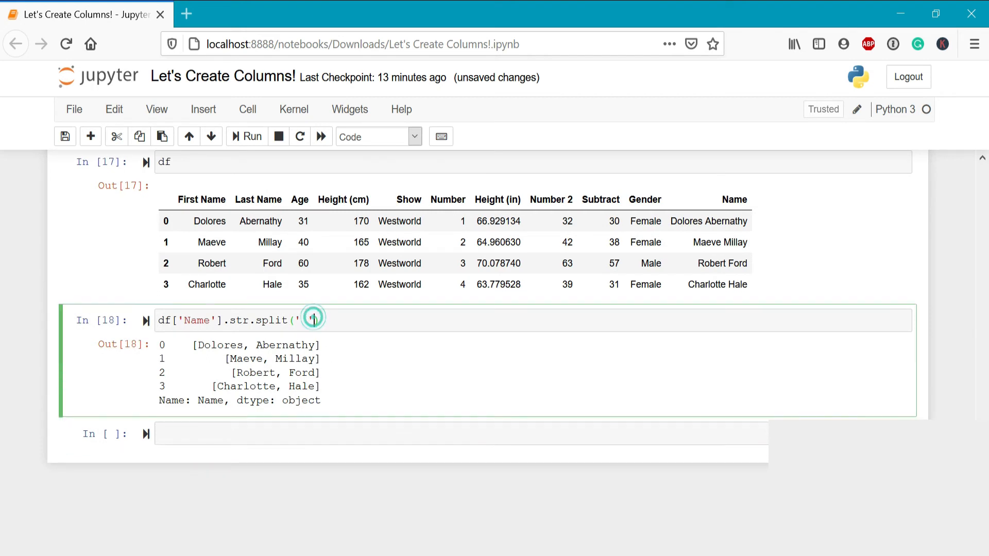
pyautogui.write(', expand')
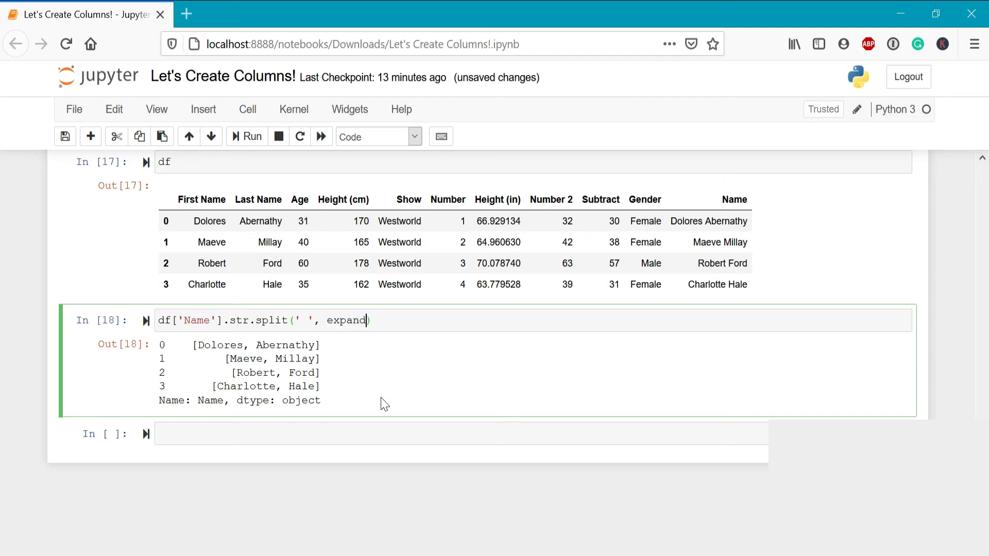
pyautogui.write('=True)')
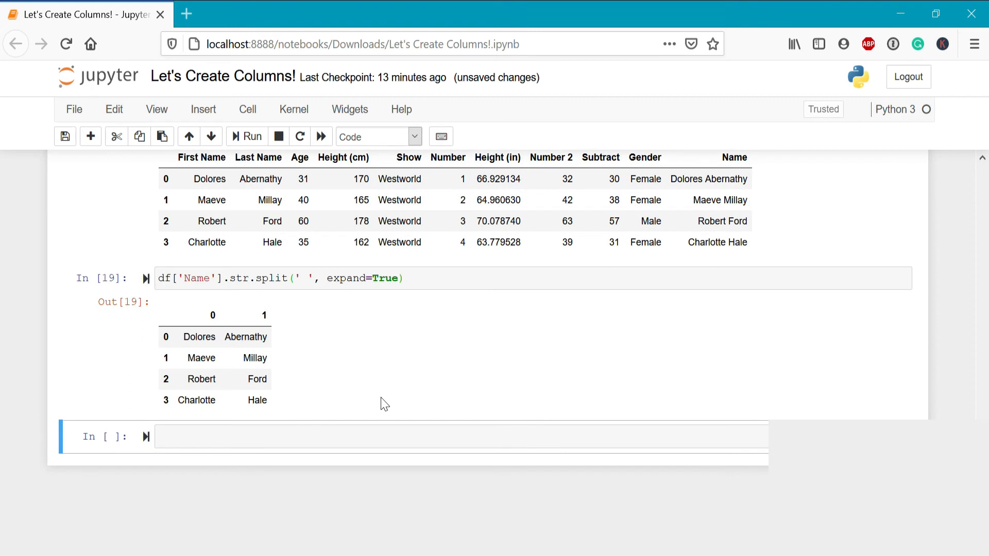
pyautogui.moveTo(240, 316)
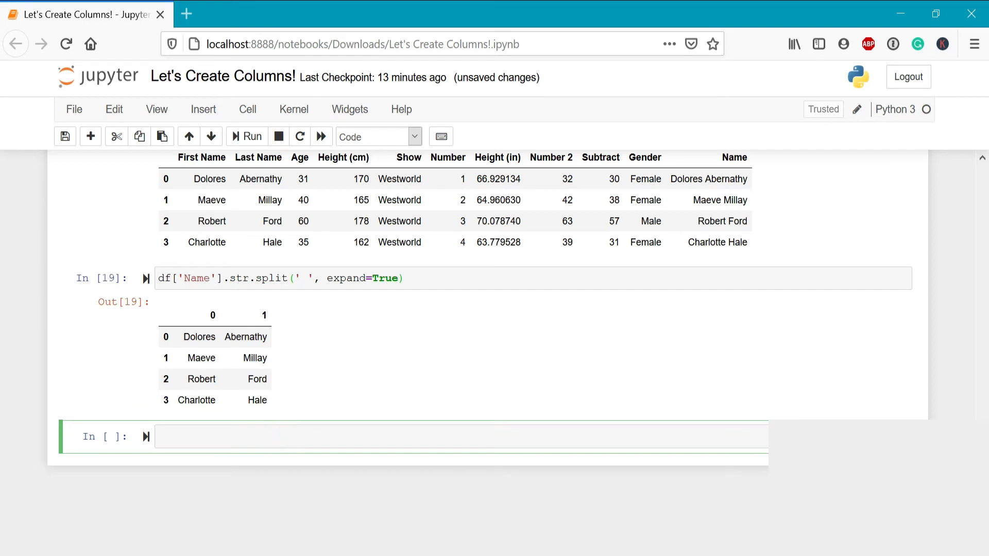
# - Assign the expanded split to a single Names column, raising ValueError: 2 items passed, placement implies 1
pyautogui.write('df[]')
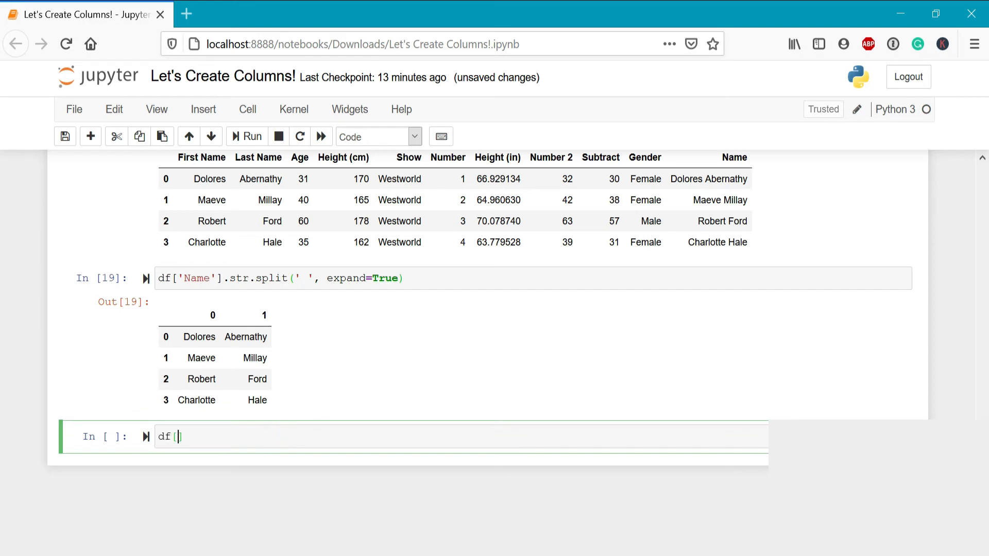
pyautogui.write("'Na'")
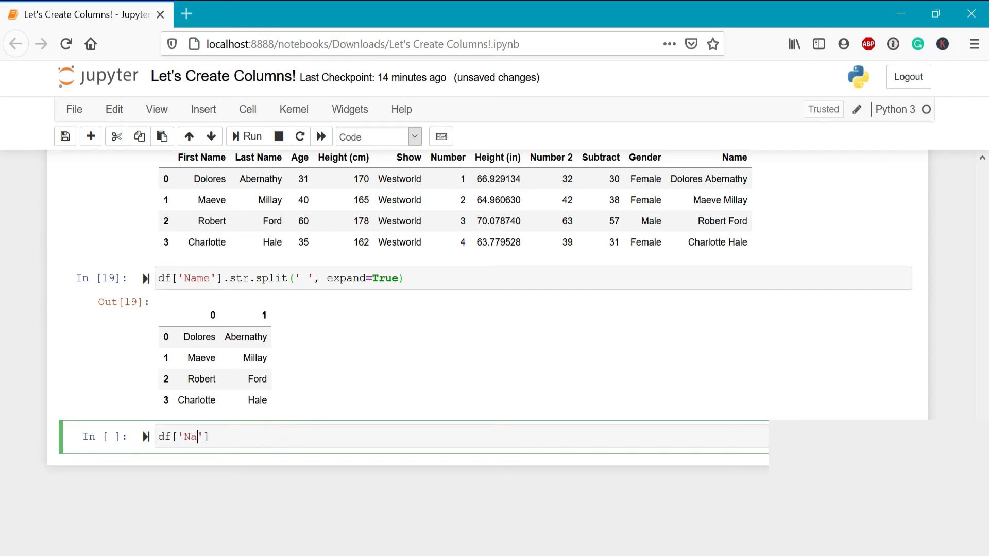
pyautogui.write("mes'] = df['Nam']")
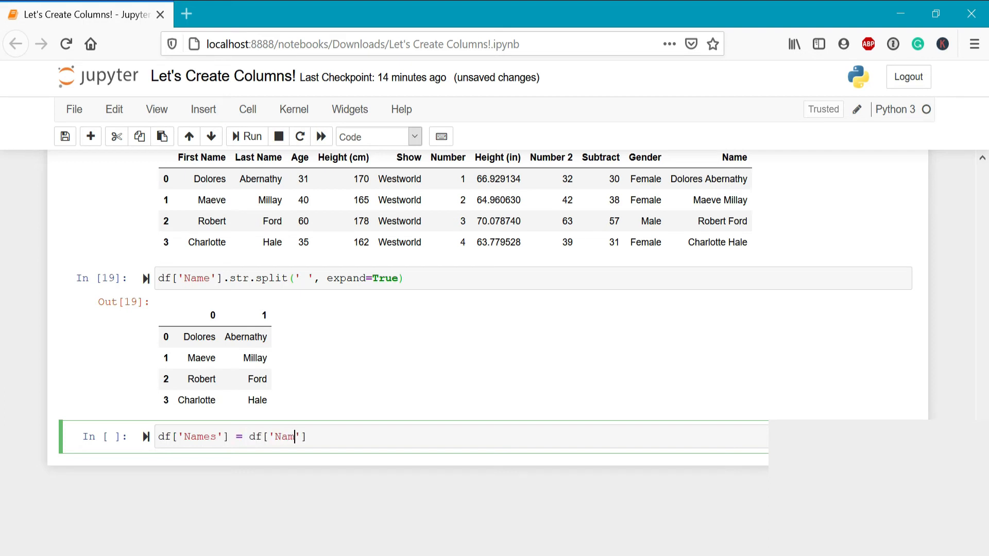
pyautogui.write("e'].str.")
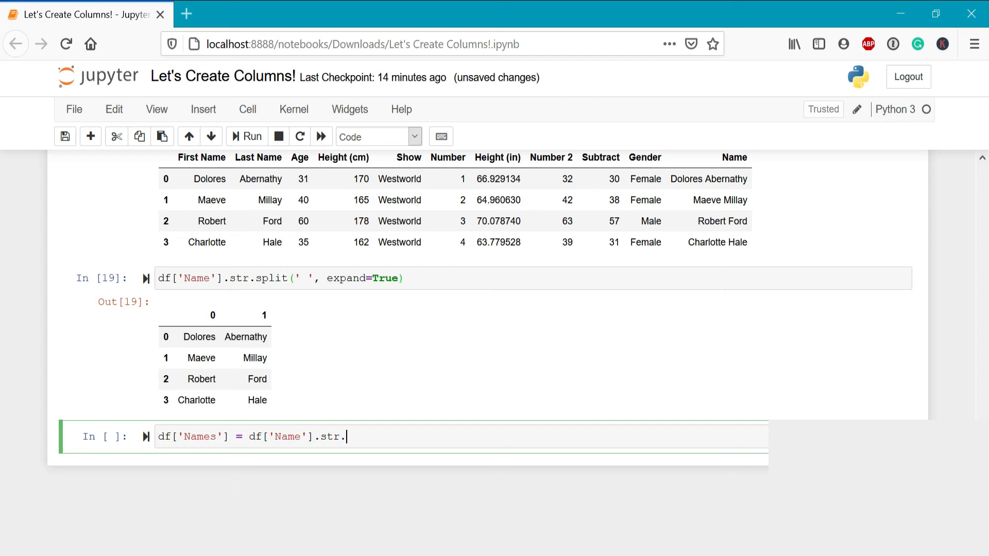
pyautogui.write("split(' ')")
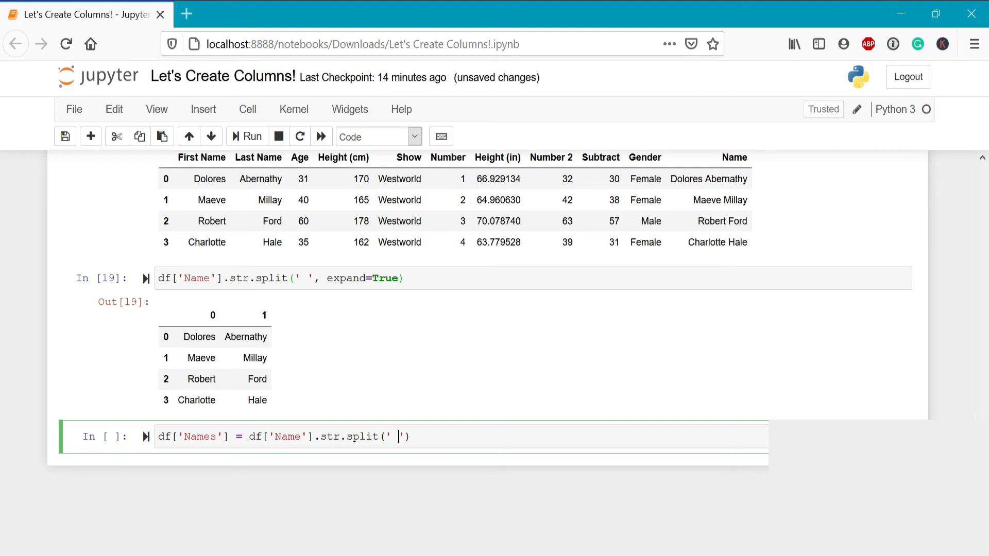
pyautogui.write(', expand=True')
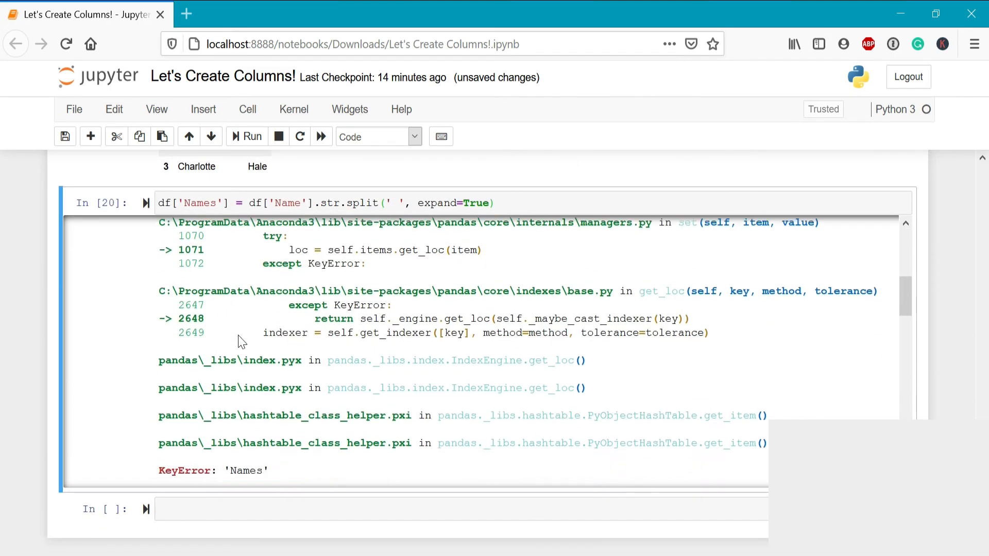
pyautogui.click(251, 136)
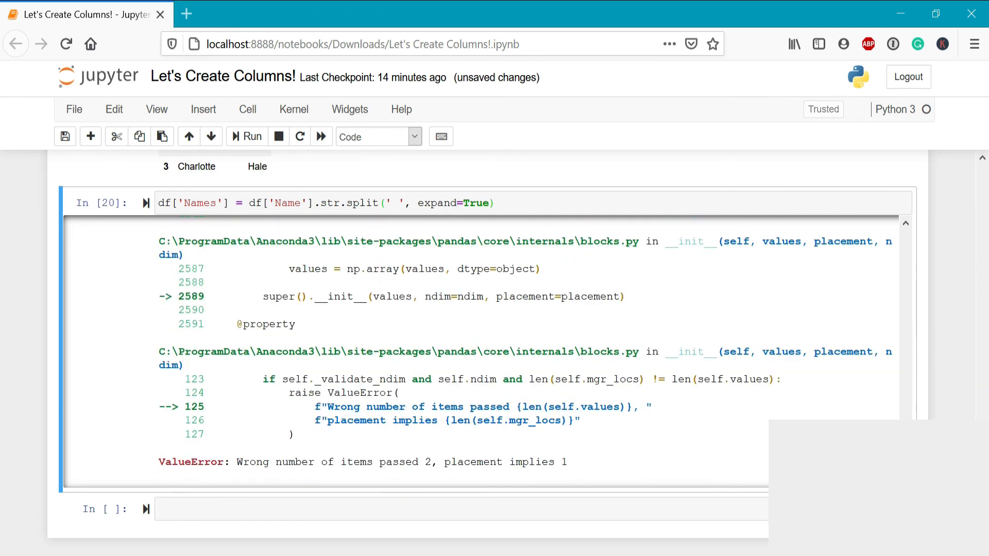
pyautogui.moveTo(371, 486)
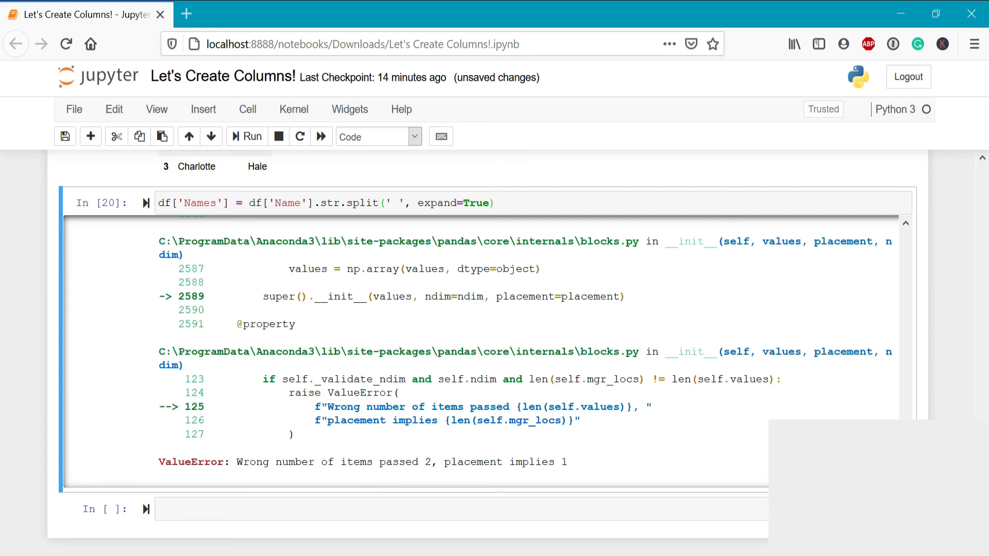
pyautogui.moveTo(581, 476)
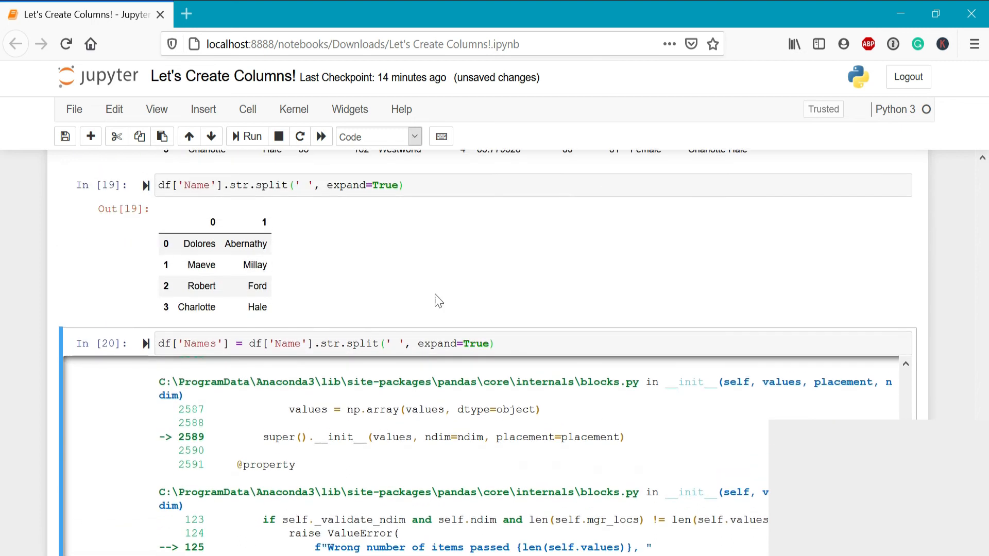
# - Assign the split result to df[['First Name2', 'Last Name2']] and rerun the cell without error
pyautogui.click(212, 244)
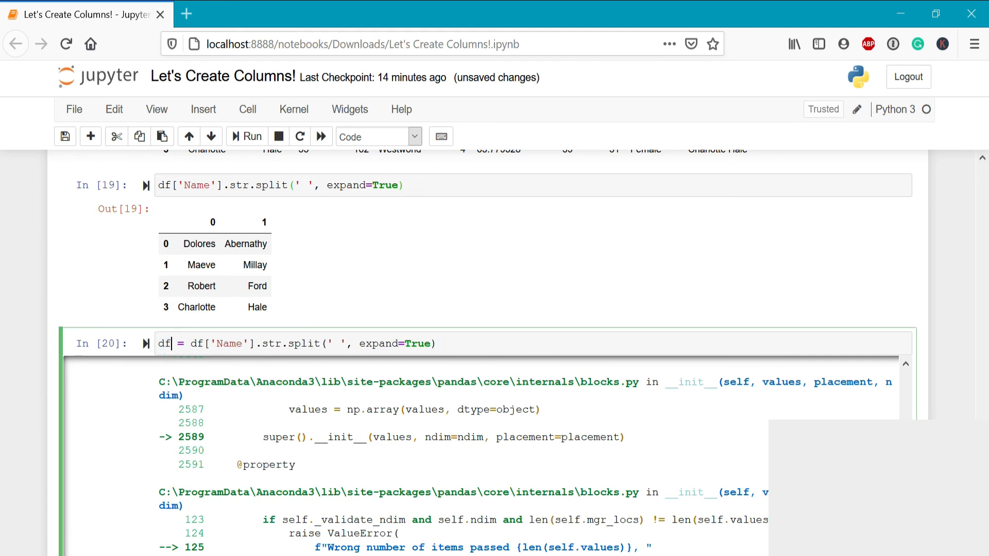
pyautogui.moveTo(292, 326)
pyautogui.write("[['First Name2',")
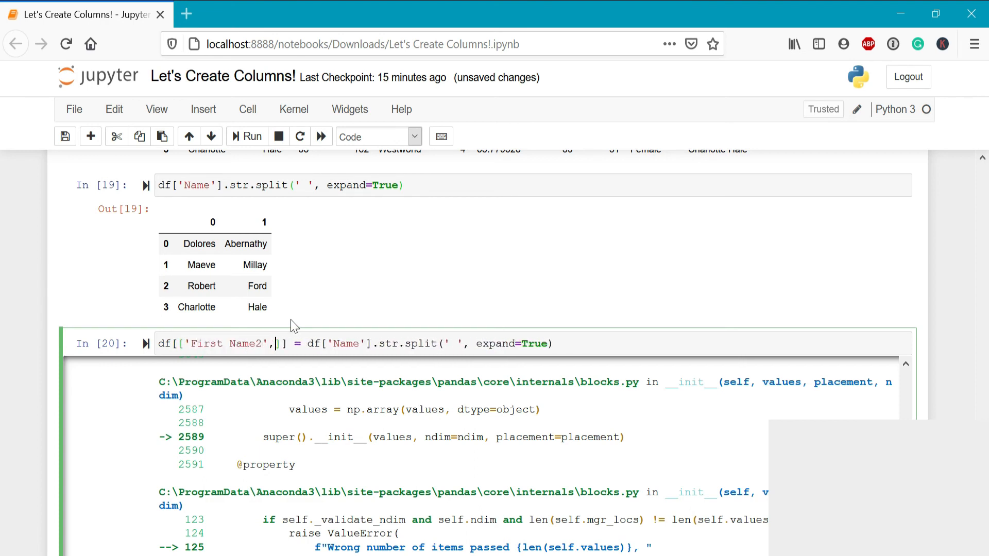
pyautogui.write("'Last Name2'")
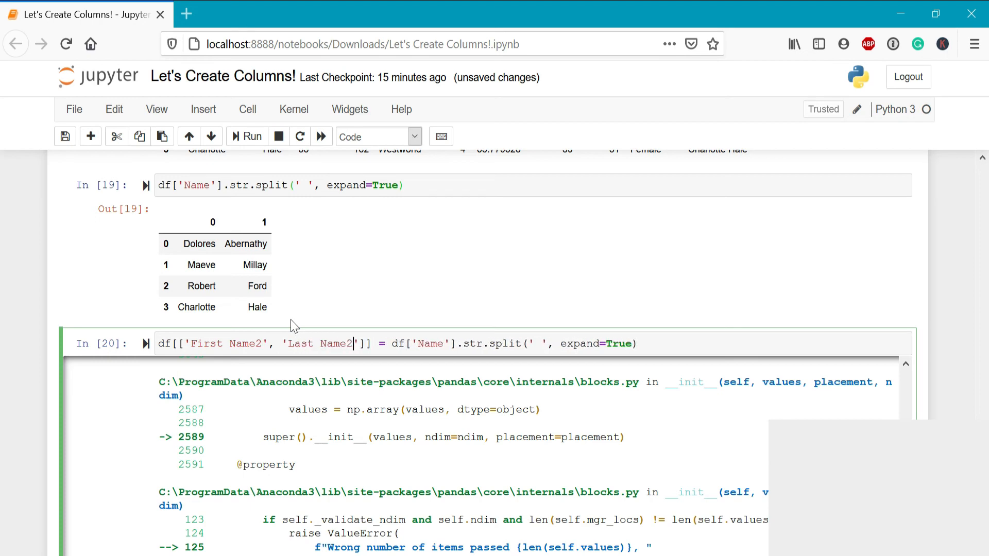
pyautogui.click(251, 136)
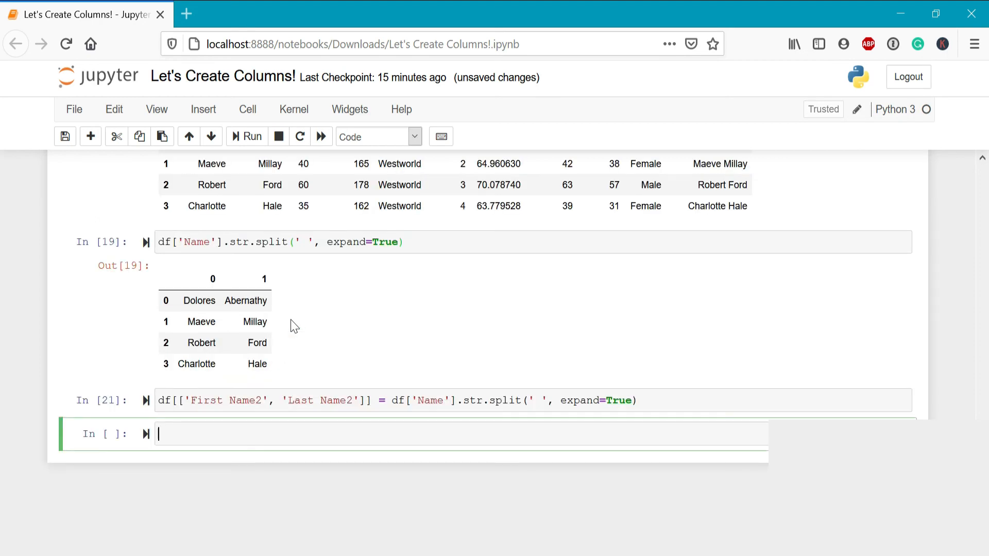